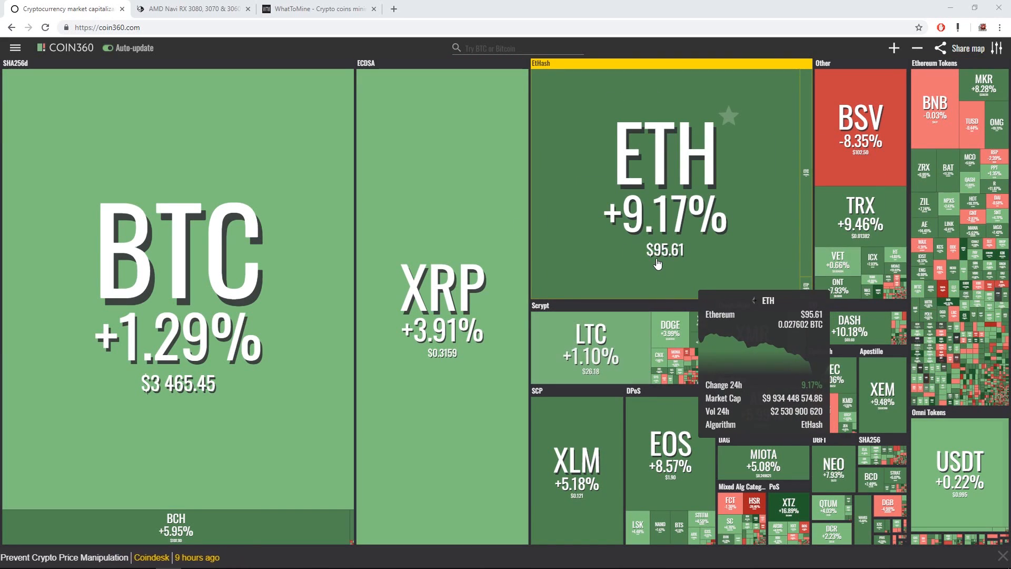
mouse_move(680, 270)
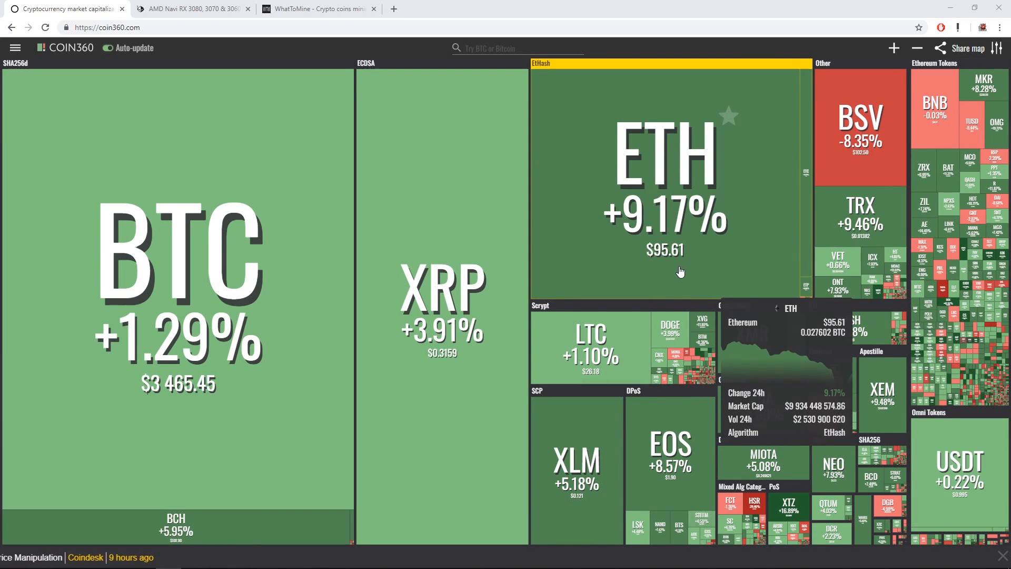
mouse_move(258, 365)
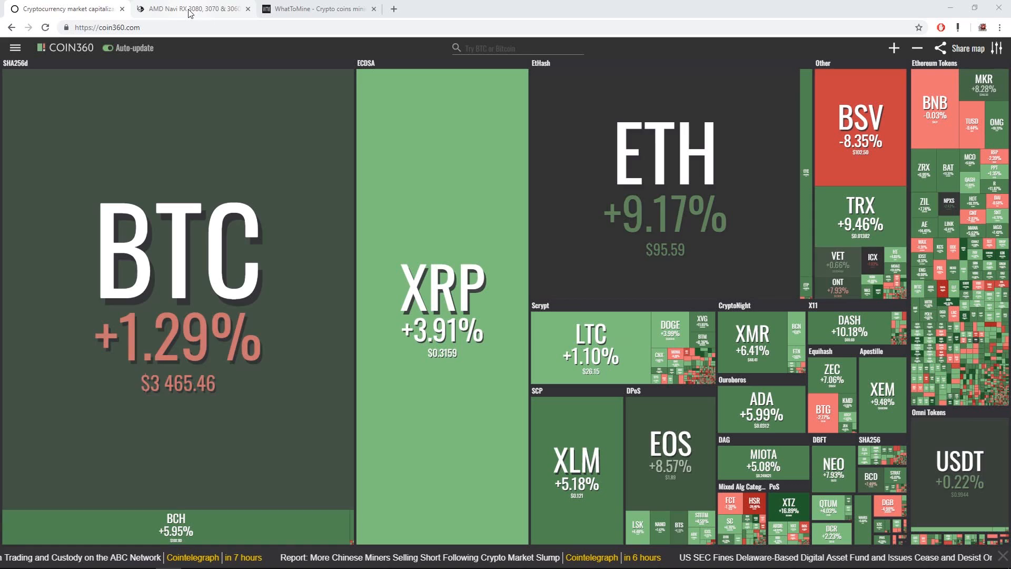
Step: Switch to the AMD Navi RX 3000 leak article tab and scroll its page
left_click(190, 8)
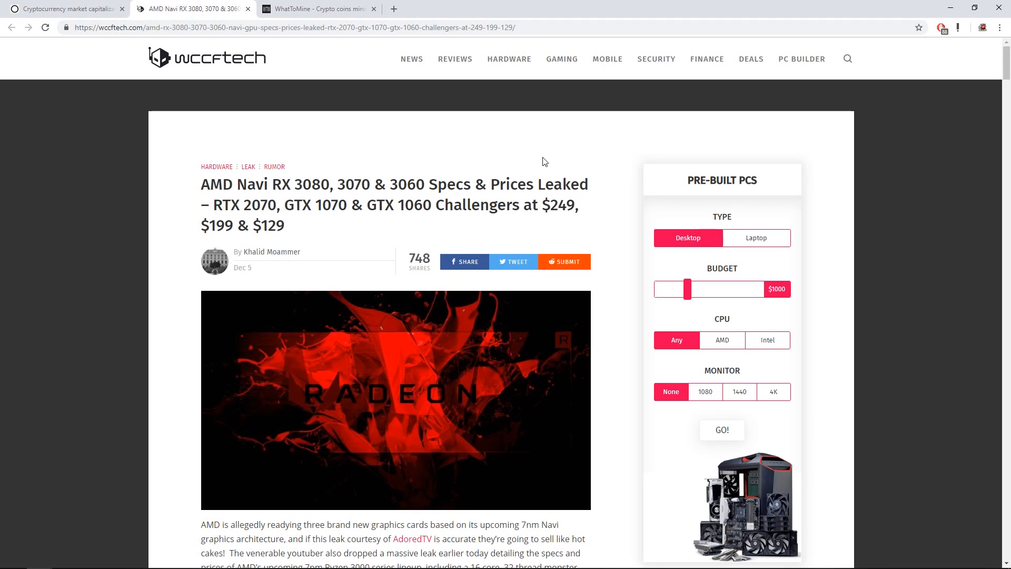
mouse_move(299, 136)
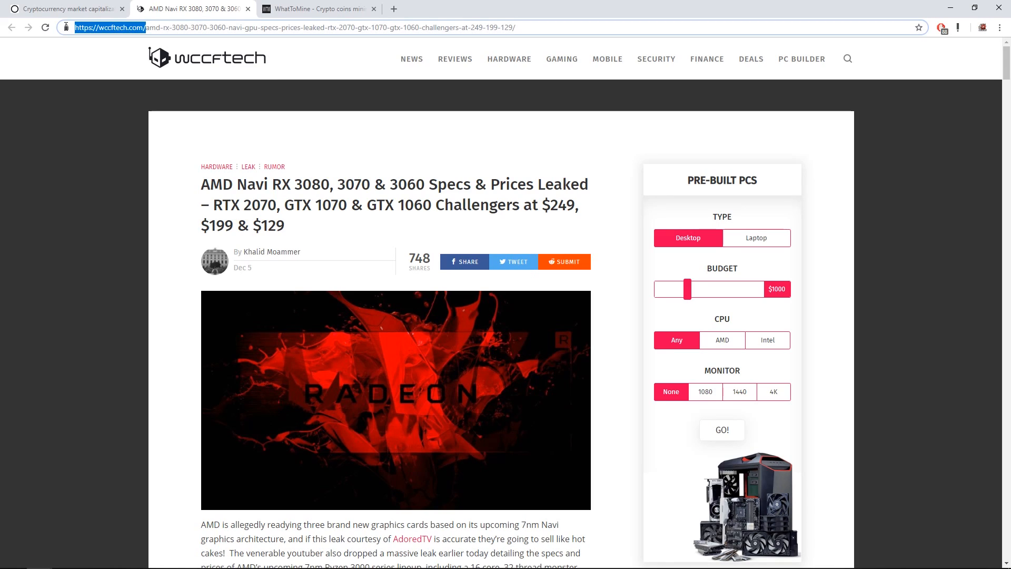
left_click(454, 145)
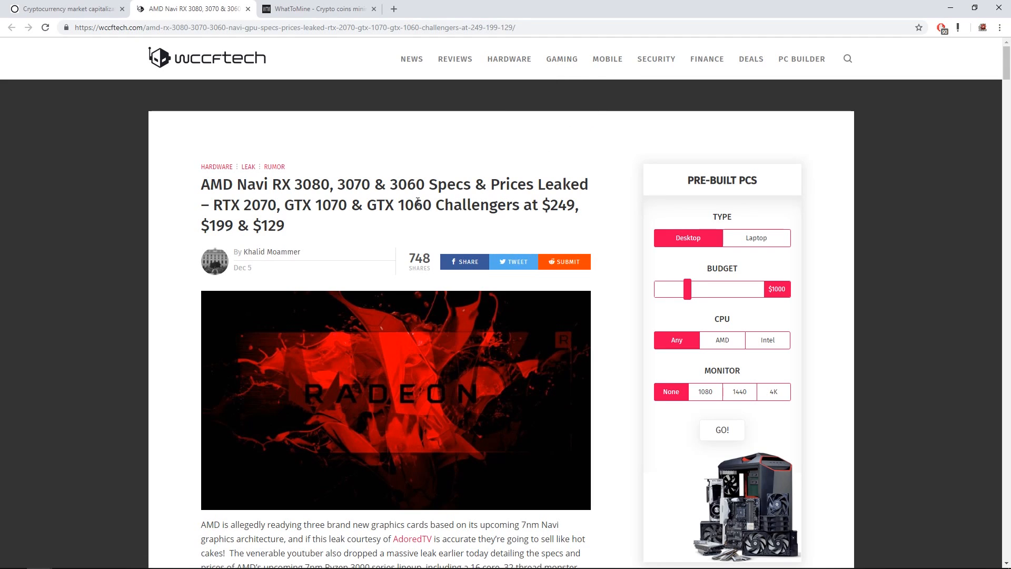
scroll("down", 3)
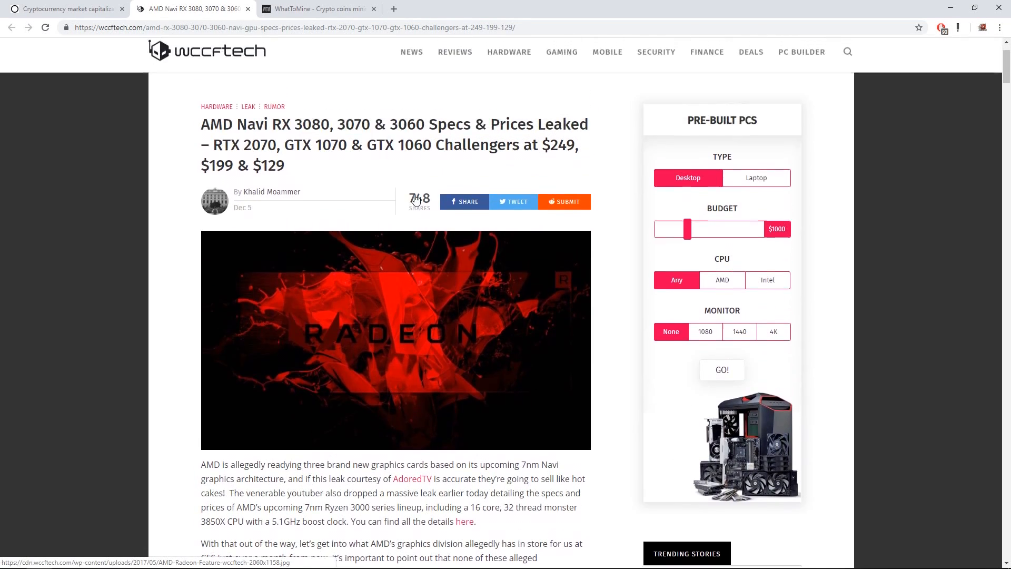
scroll("down", 3)
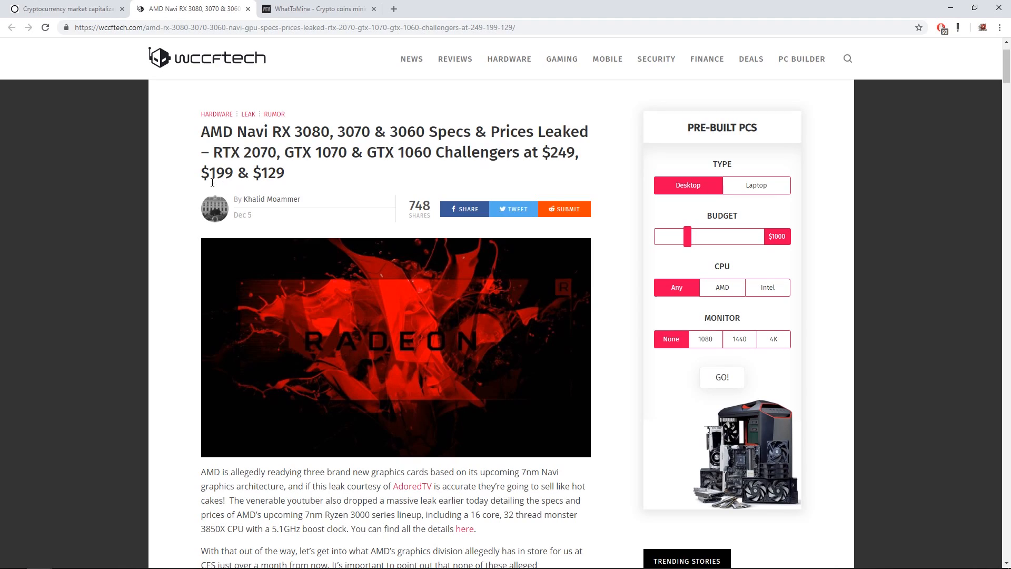
Step: Highlight '2070' and '3080' in the article headline, then clear the selection
double_click(270, 173)
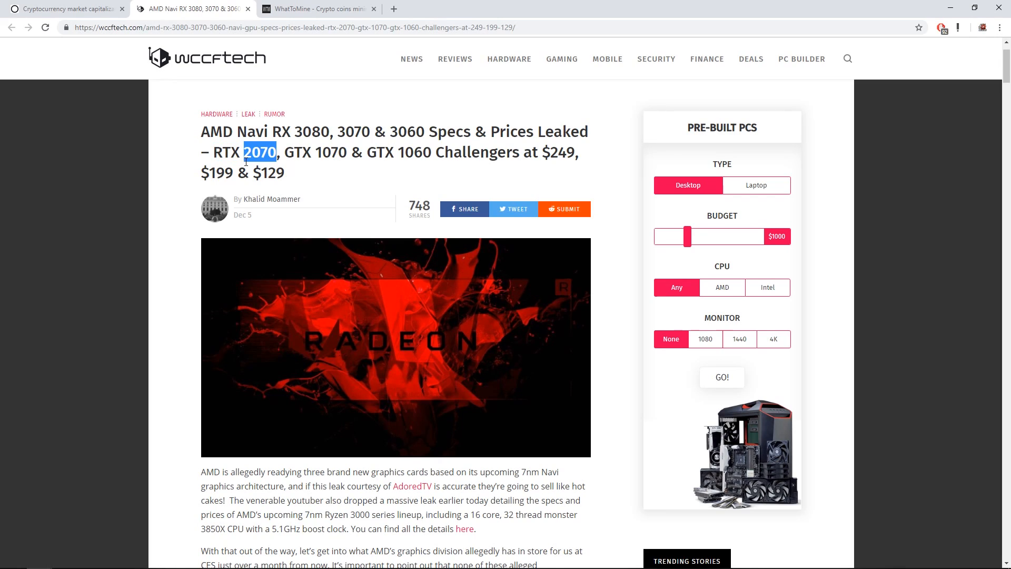
double_click(331, 153)
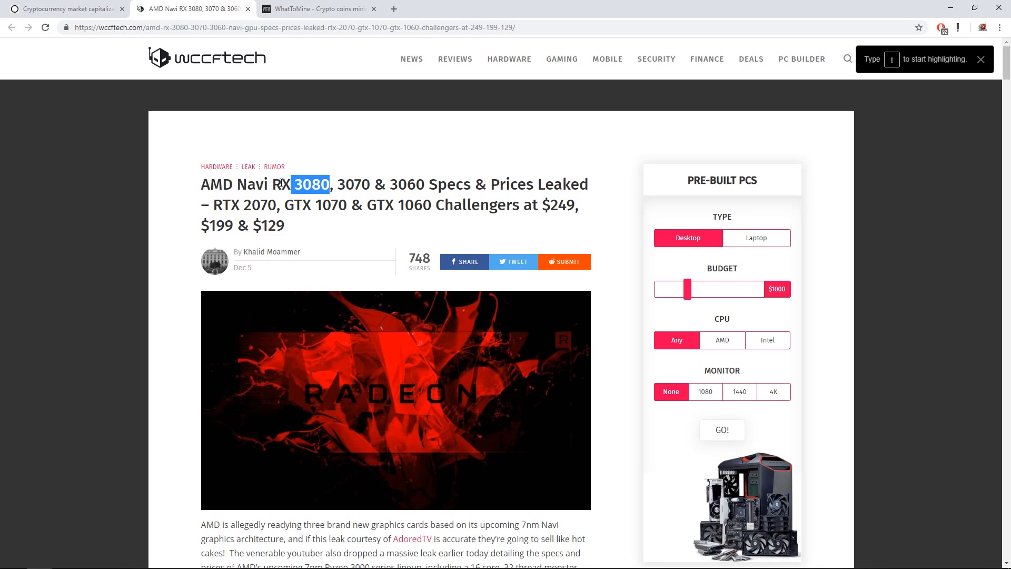
left_click(980, 58)
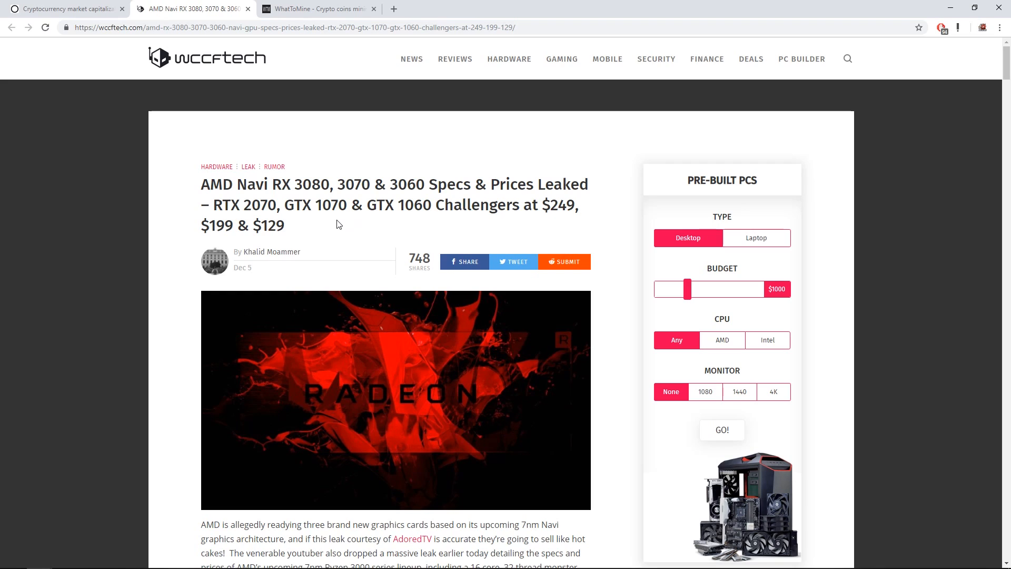
scroll("down", 3)
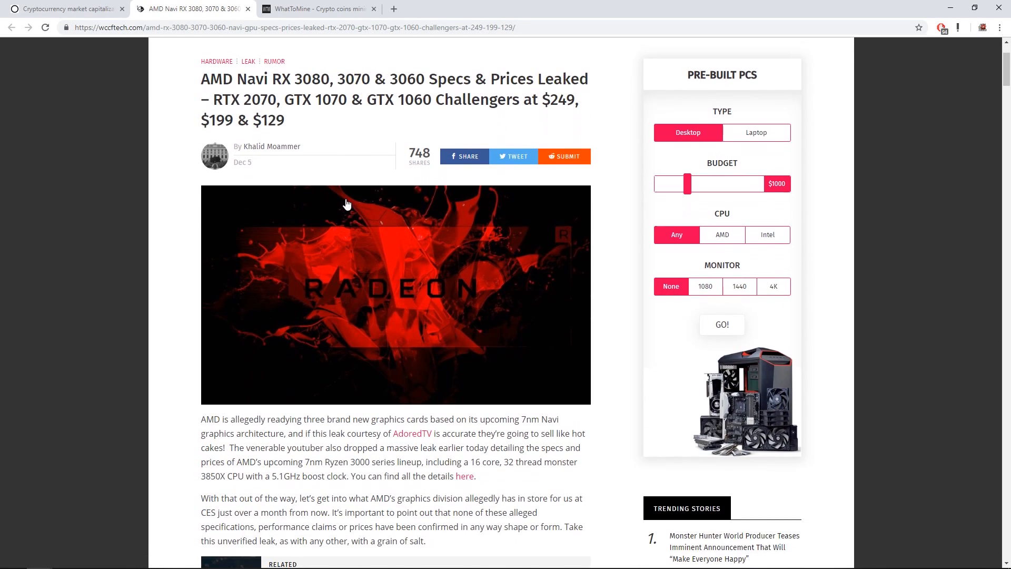
scroll("down", 3)
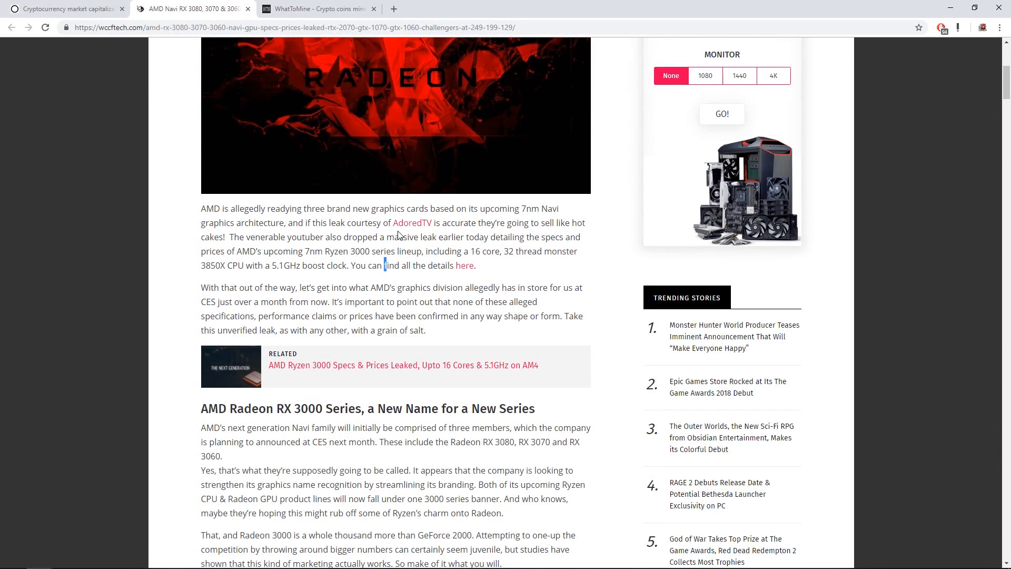
mouse_move(399, 233)
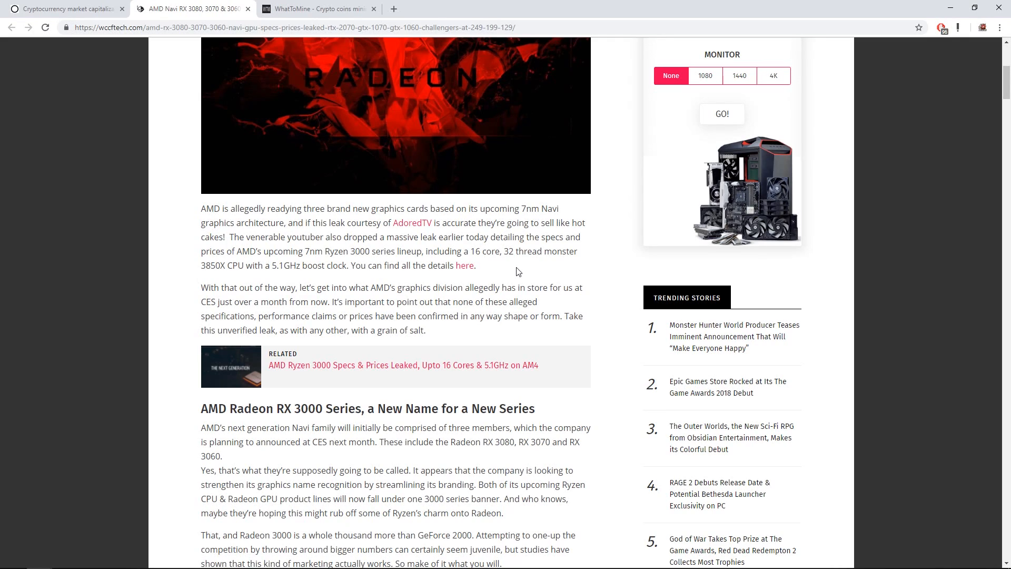
mouse_move(295, 222)
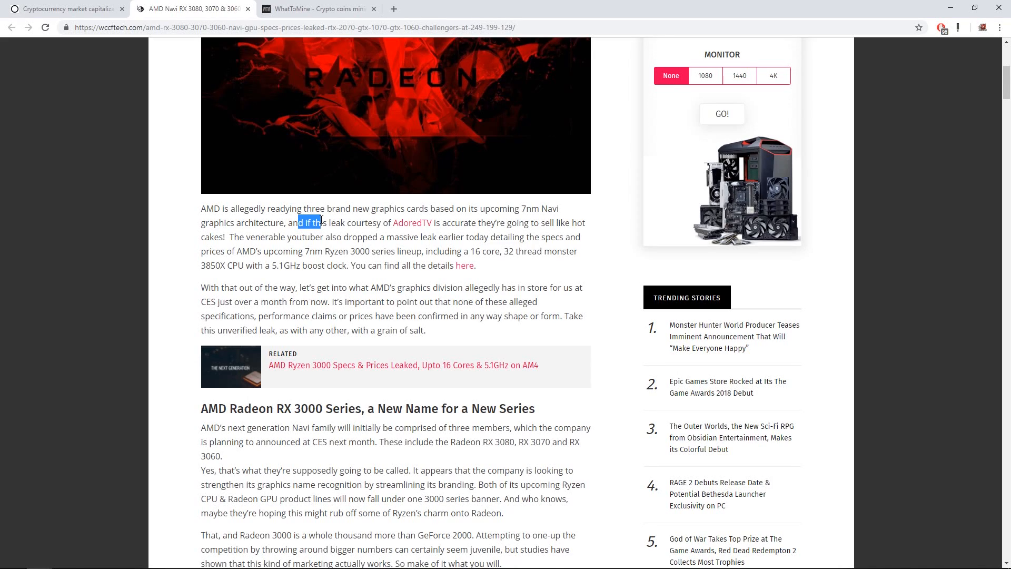
left_click_drag(309, 223, 423, 222)
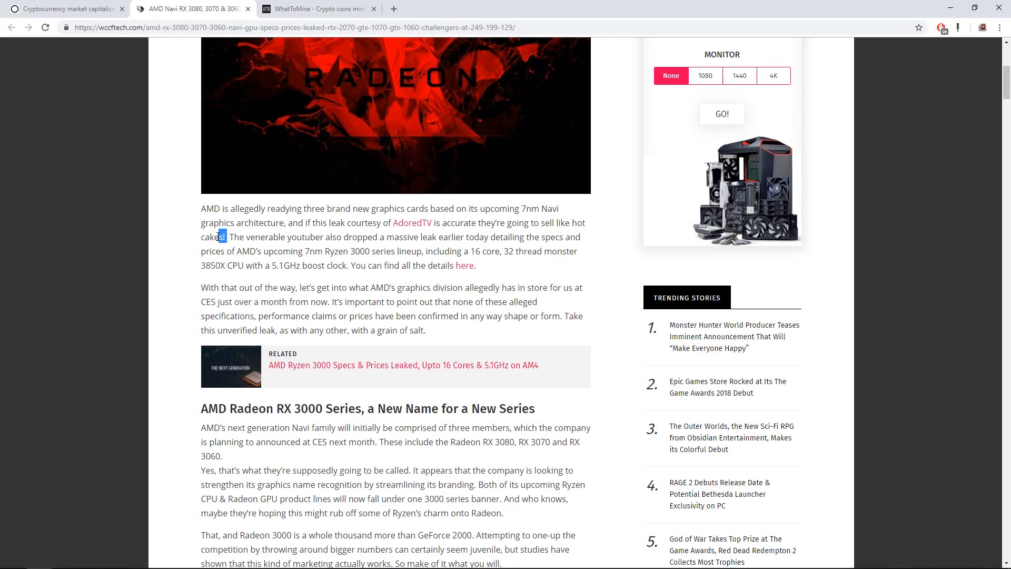
double_click(213, 236)
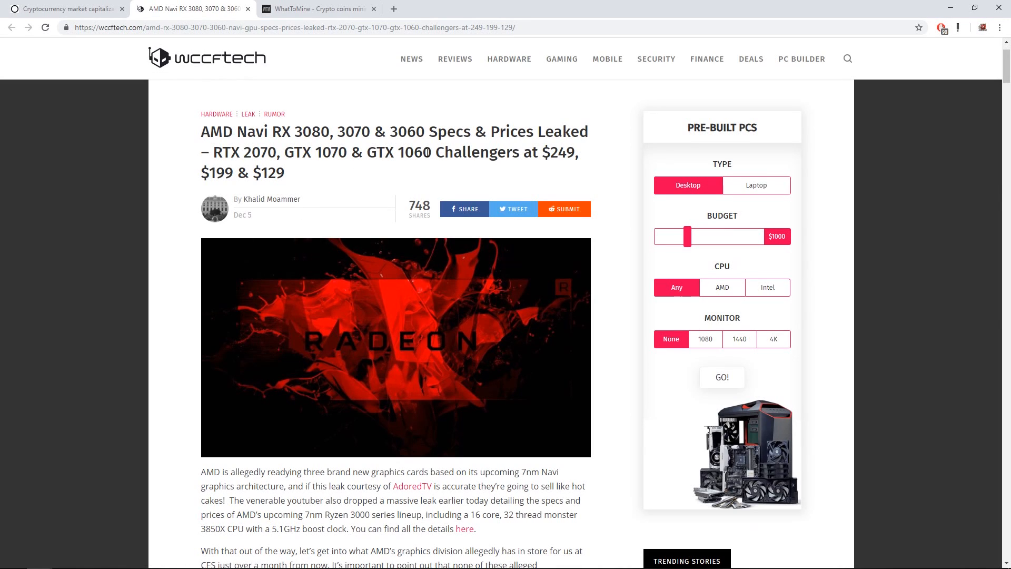
left_click_drag(252, 152, 430, 152)
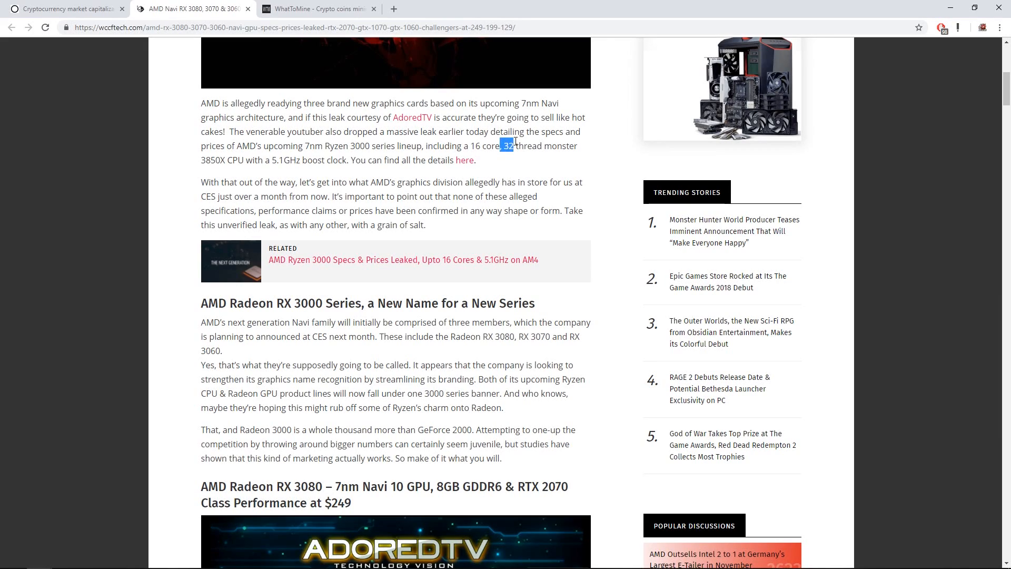
left_click_drag(511, 146, 328, 182)
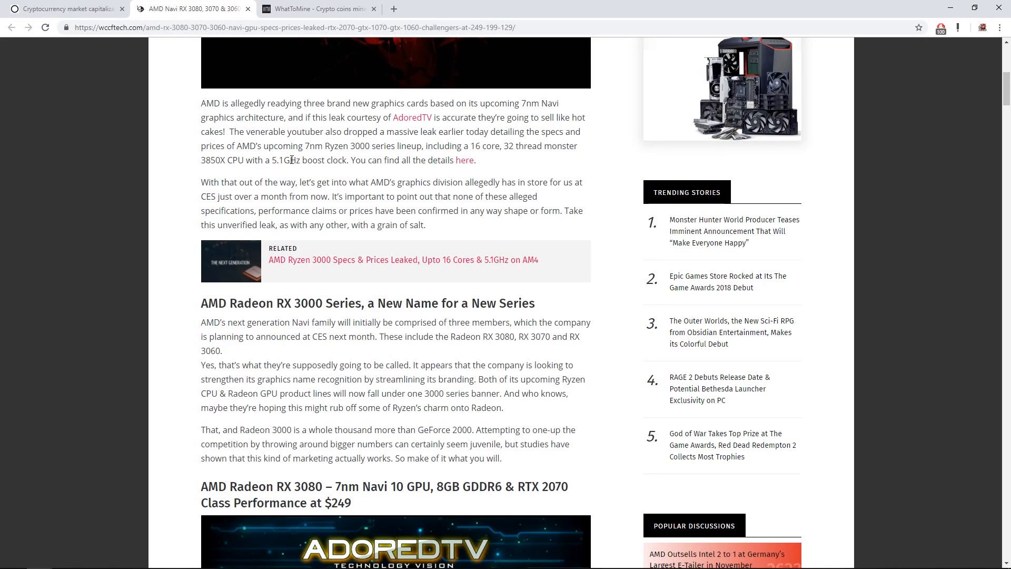
mouse_move(368, 160)
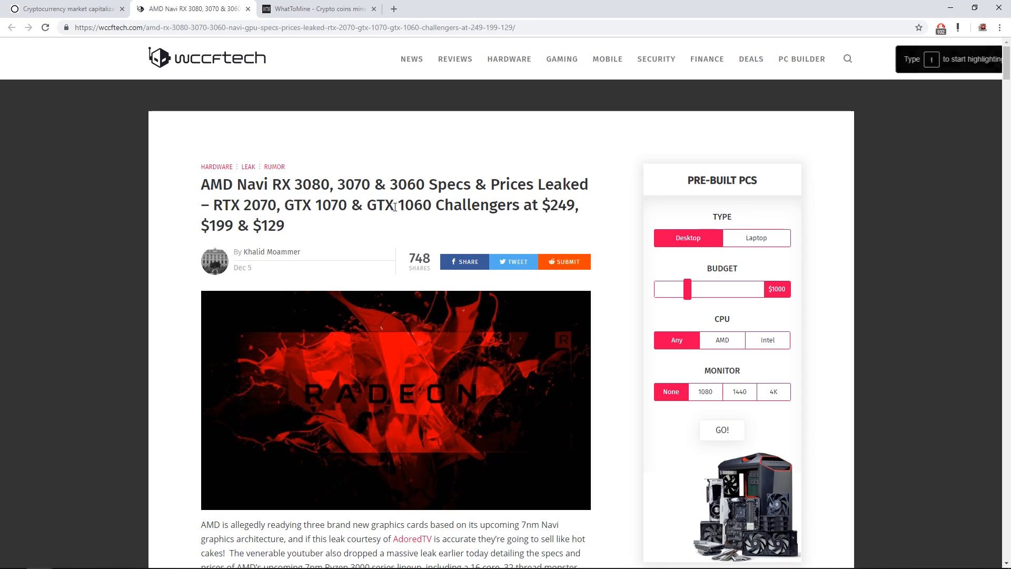
scroll("down", 3)
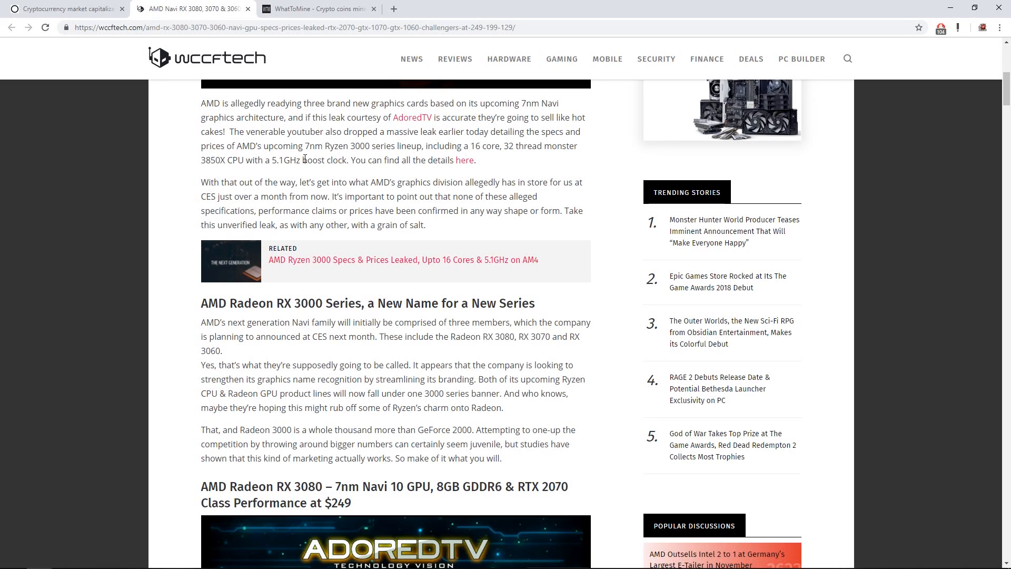
mouse_move(225, 199)
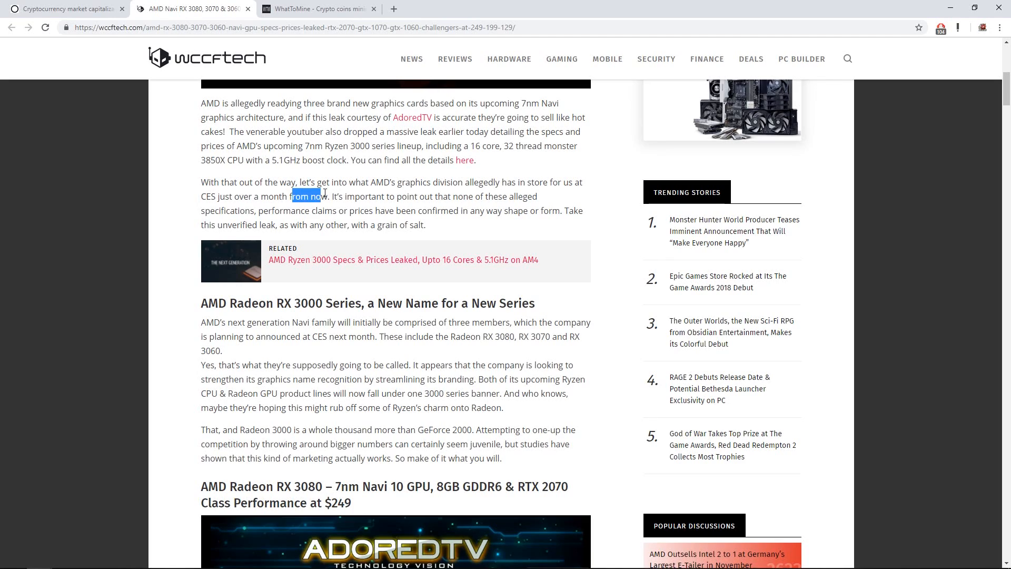
left_click(330, 200)
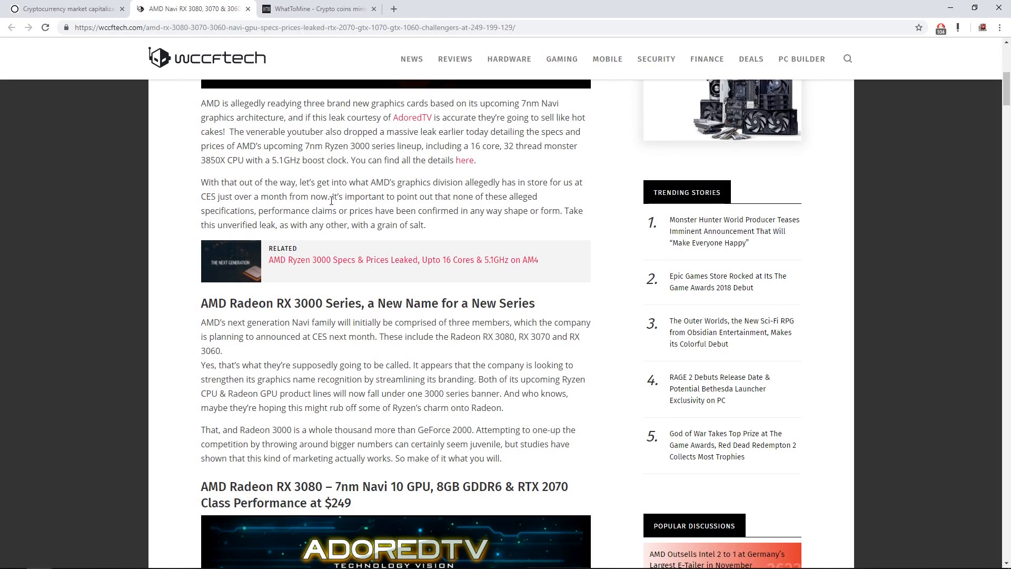
mouse_move(405, 200)
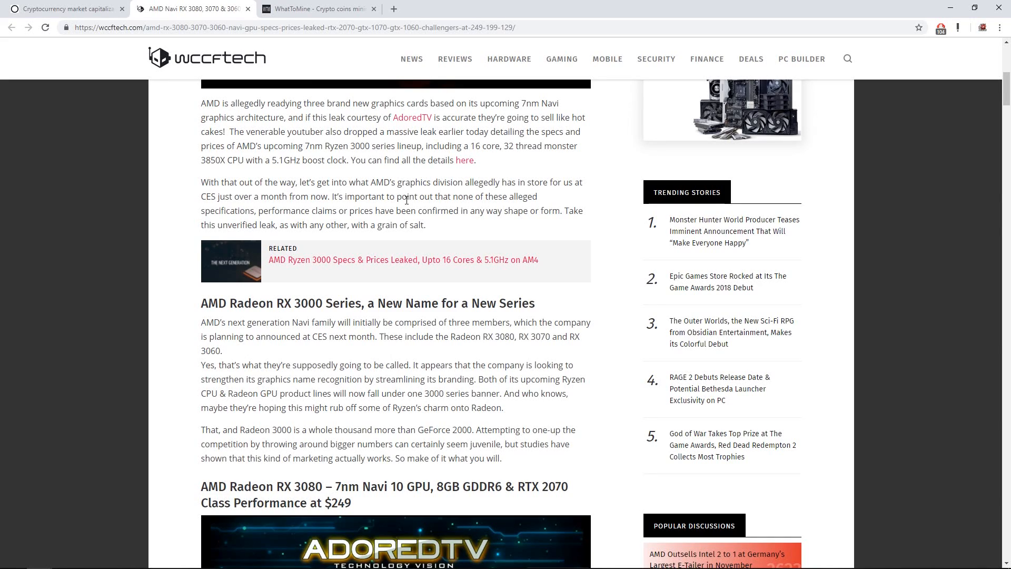
left_click_drag(540, 210, 424, 224)
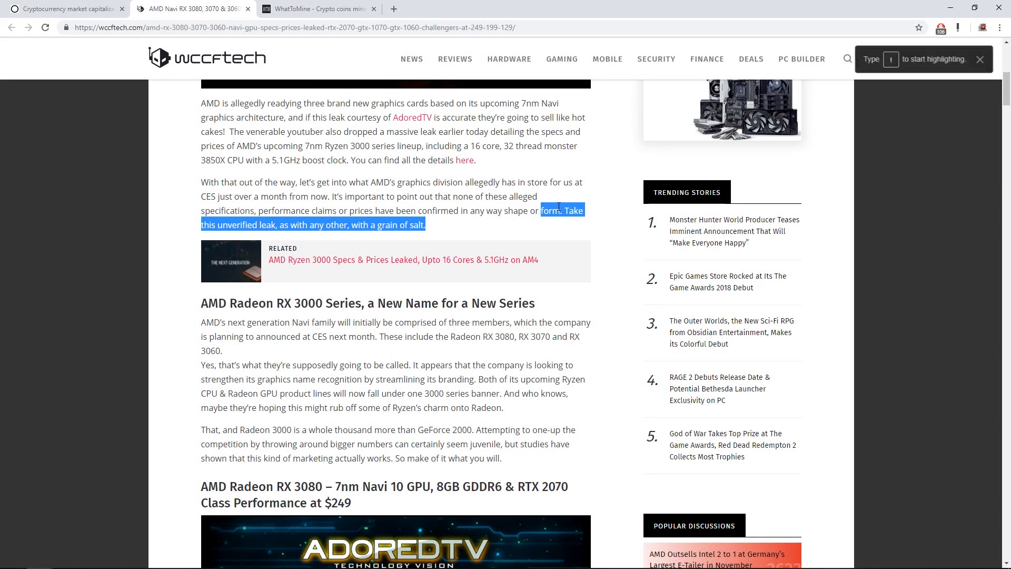
mouse_move(275, 224)
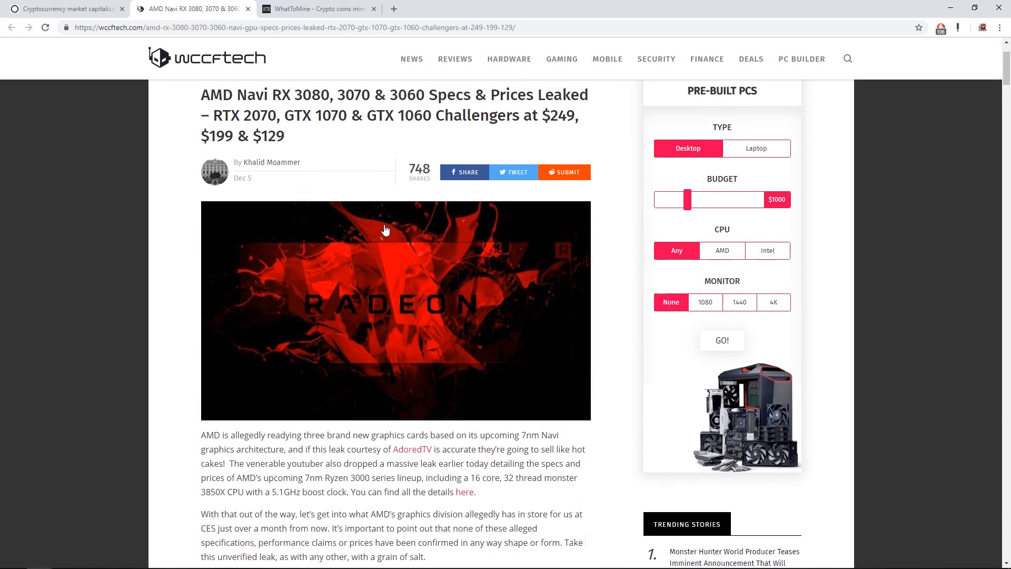
scroll("down", 3)
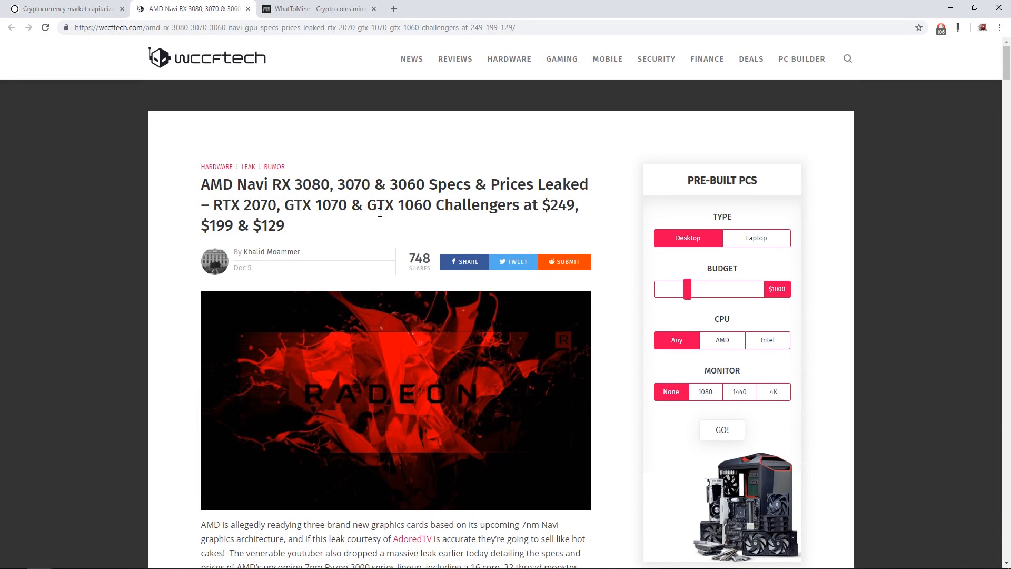
scroll("down", 3)
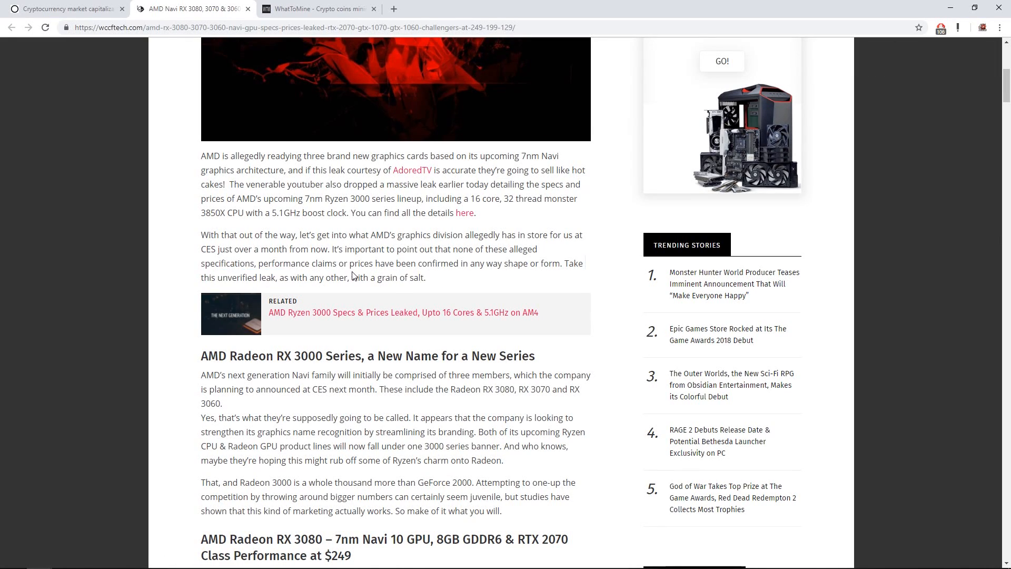
scroll("down", 3)
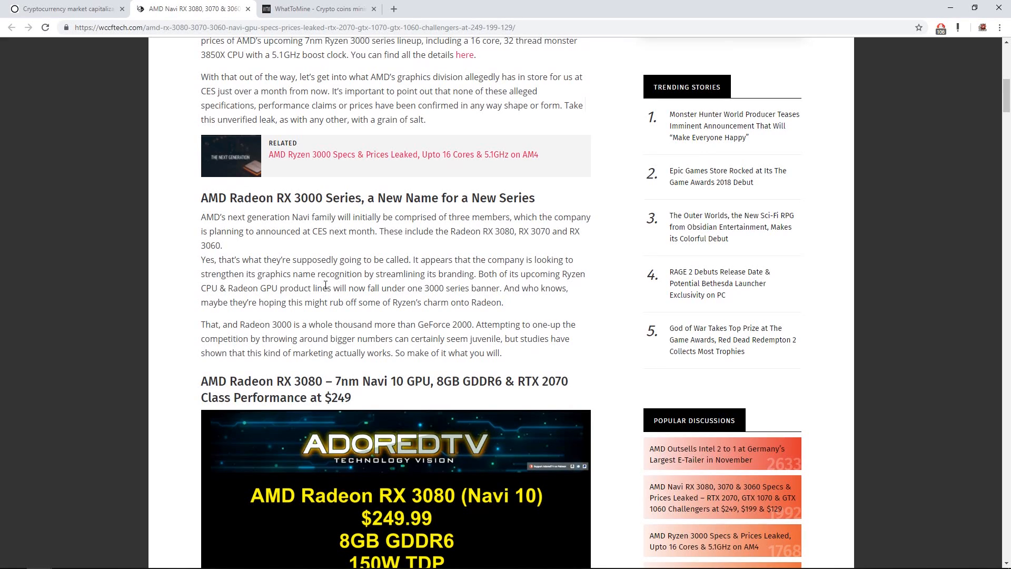
mouse_move(334, 215)
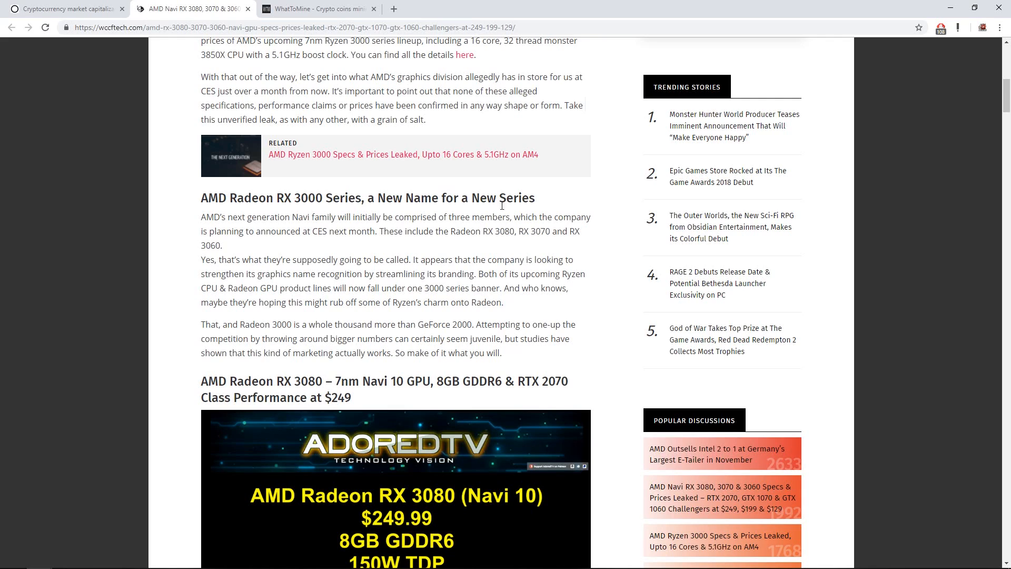
double_click(307, 198)
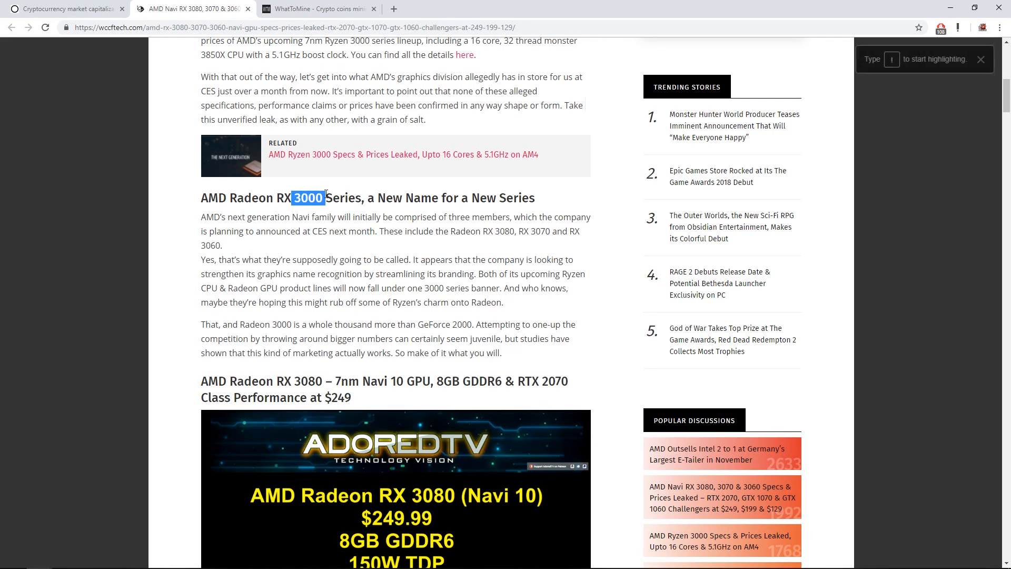
mouse_move(247, 225)
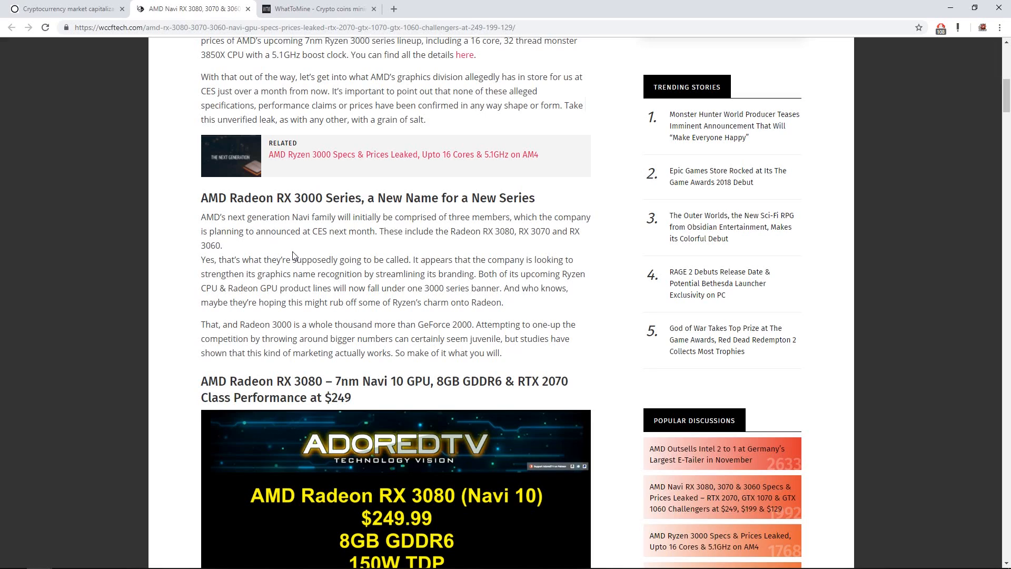
double_click(317, 198)
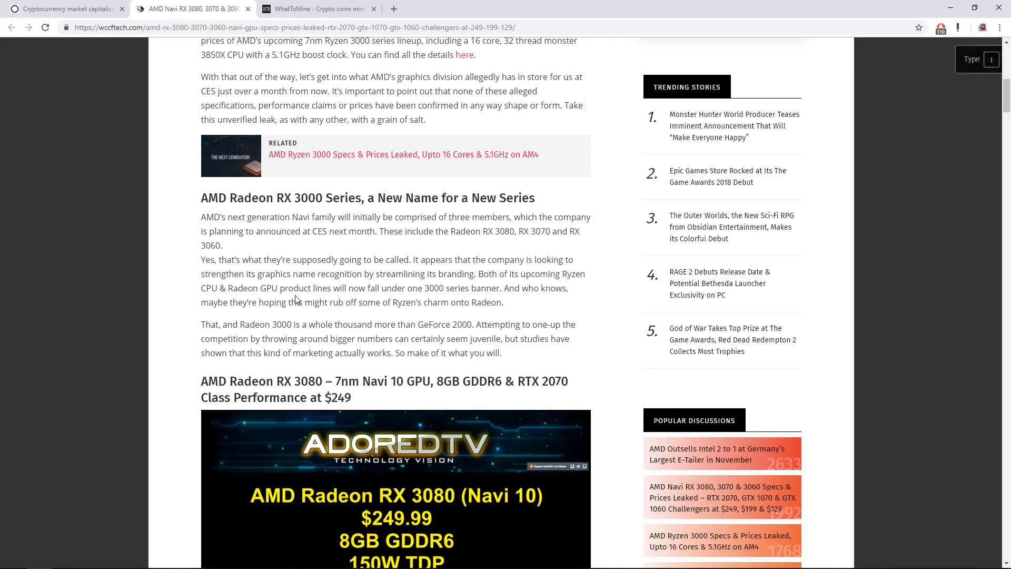
left_click_drag(309, 287, 459, 288)
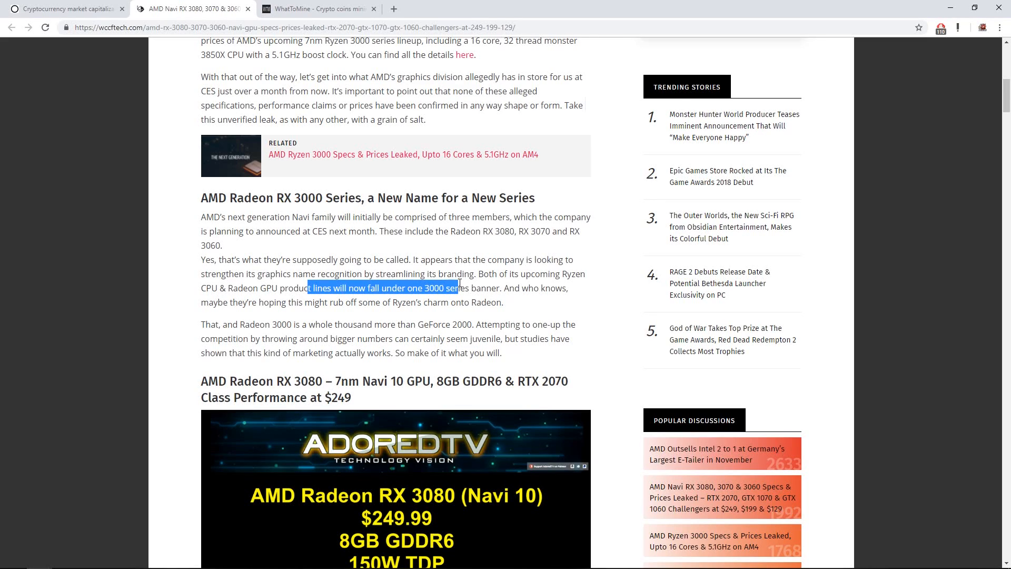
left_click_drag(458, 288, 505, 288)
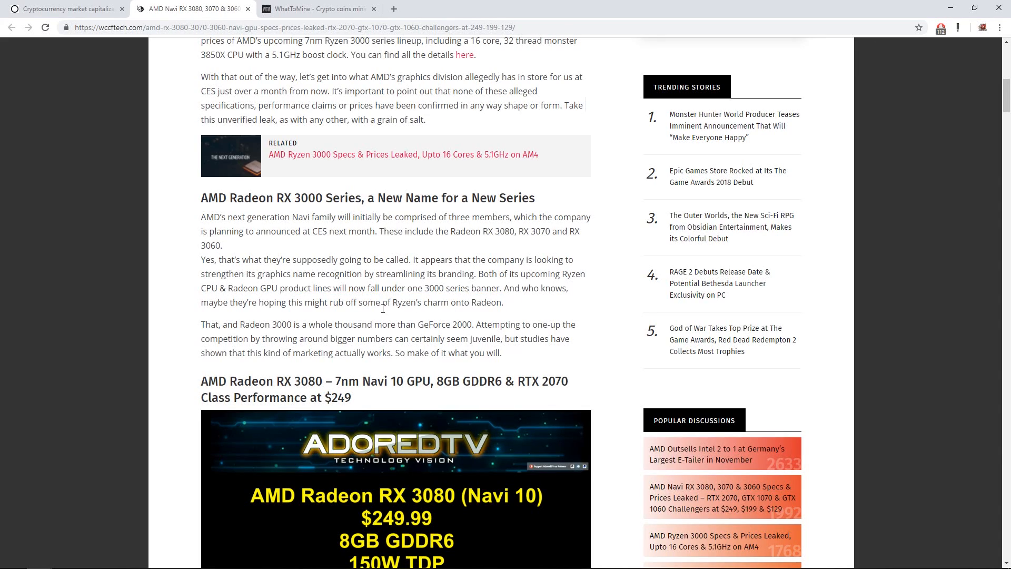
double_click(402, 302)
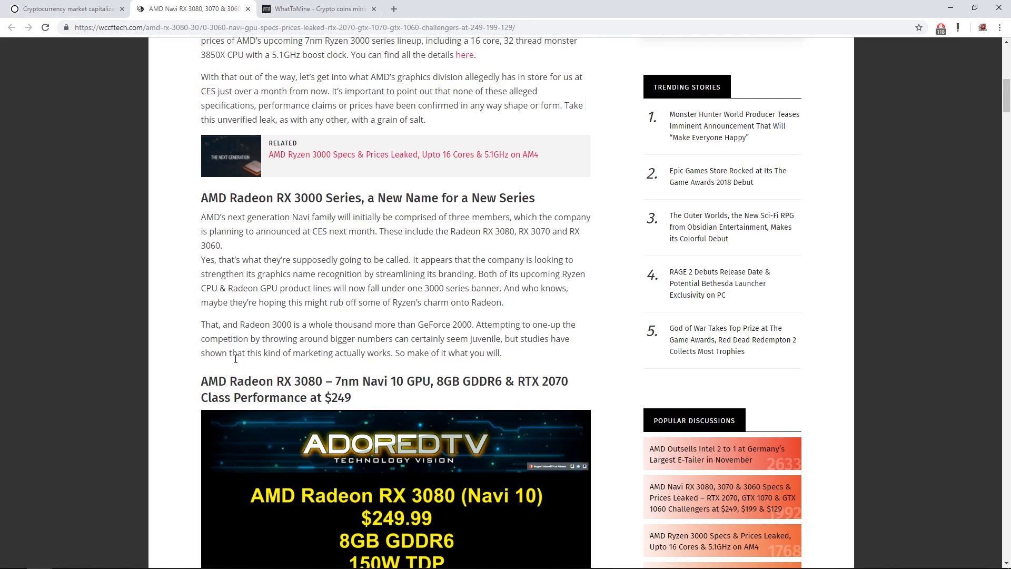
mouse_move(379, 378)
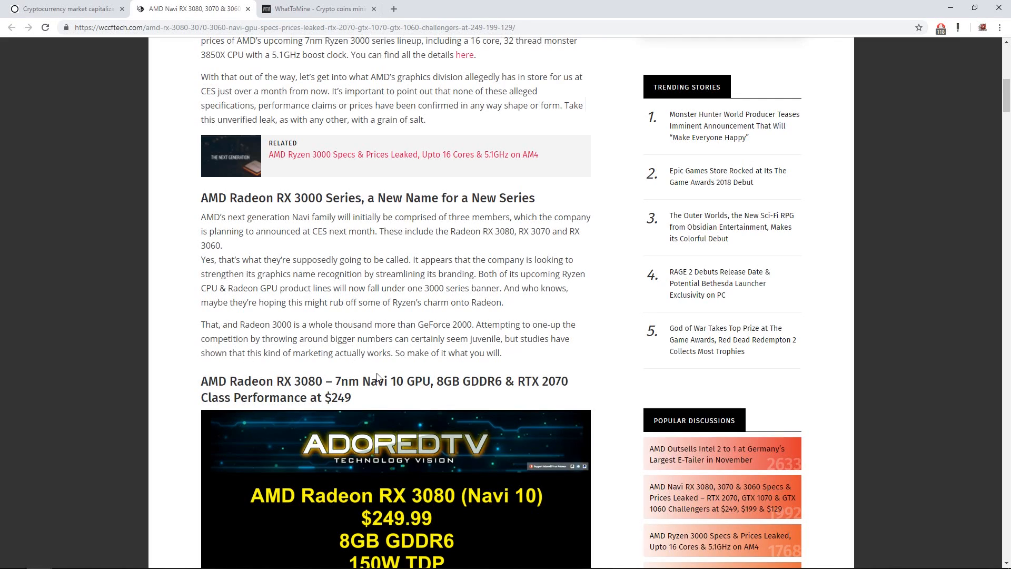
mouse_move(348, 336)
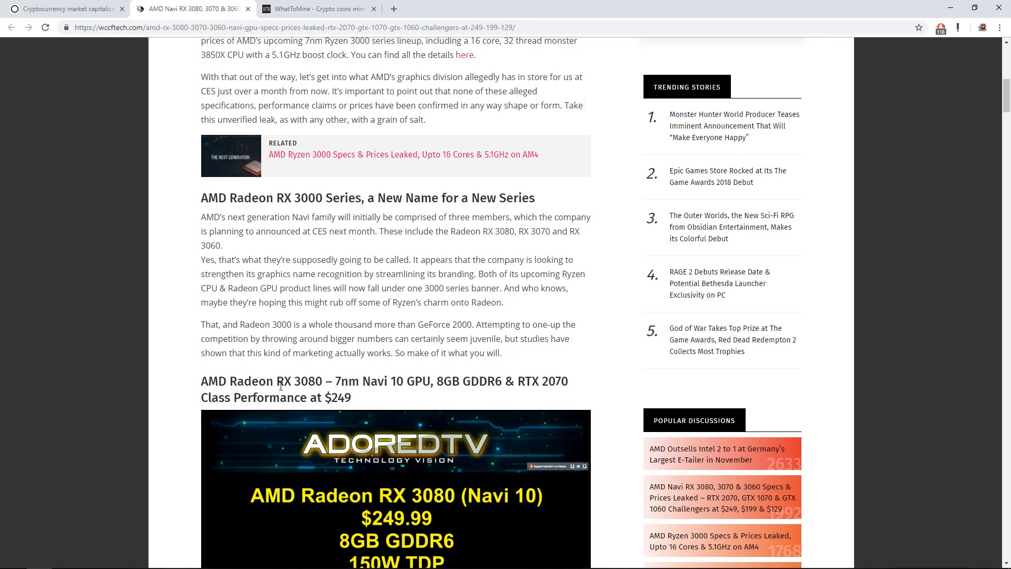
mouse_move(311, 380)
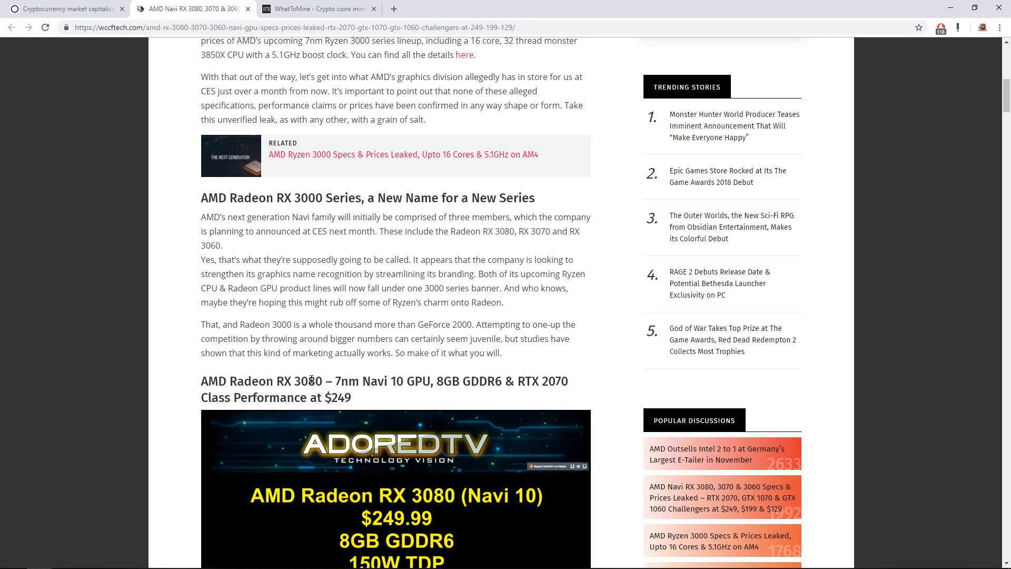
Step: Highlight the 8GB GDDR6 memory spec in the RX 3080 heading and scroll onward
double_click(347, 382)
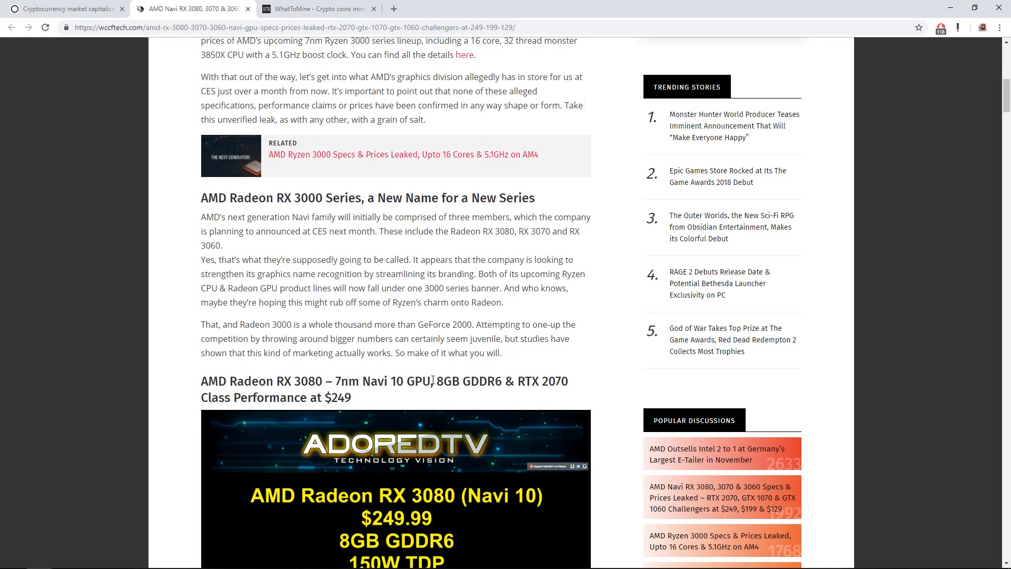
left_click_drag(431, 380, 495, 380)
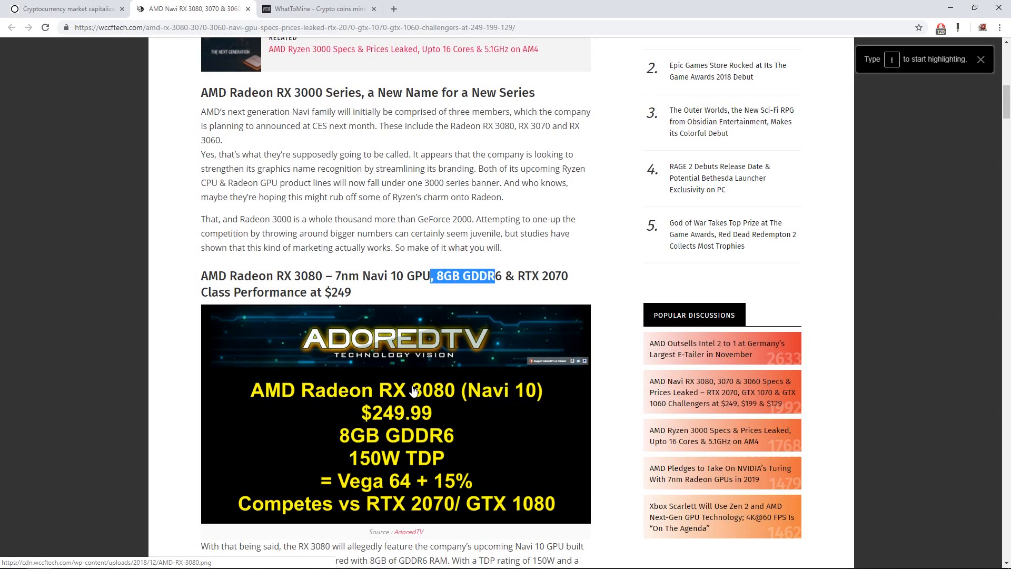
scroll("down", 3)
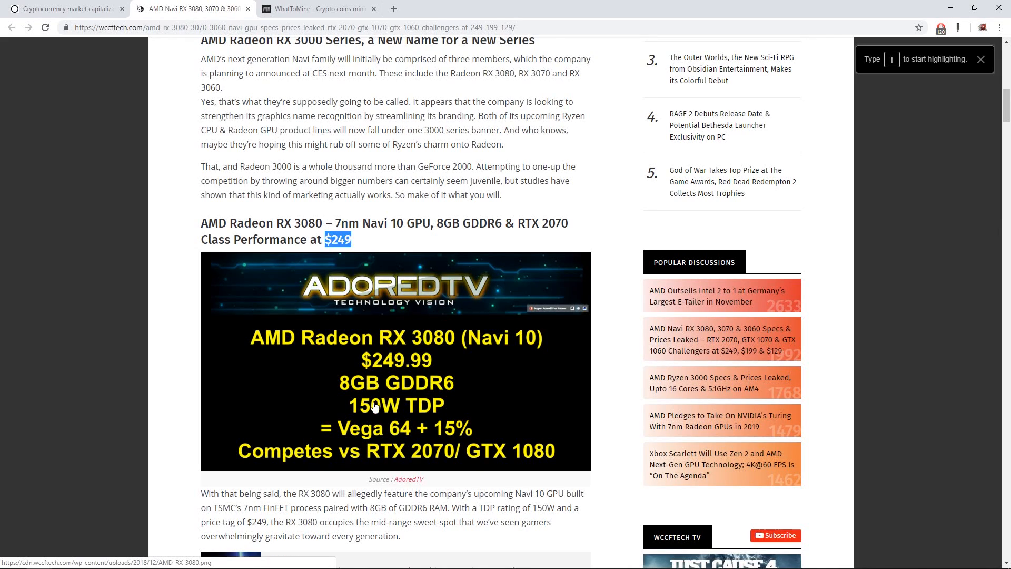
mouse_move(424, 341)
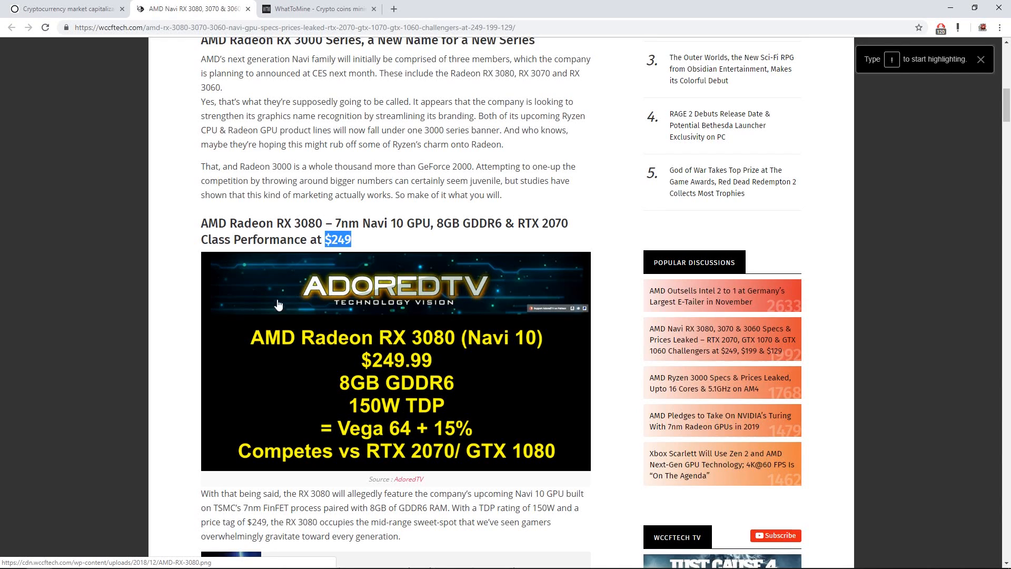
scroll("down", 3)
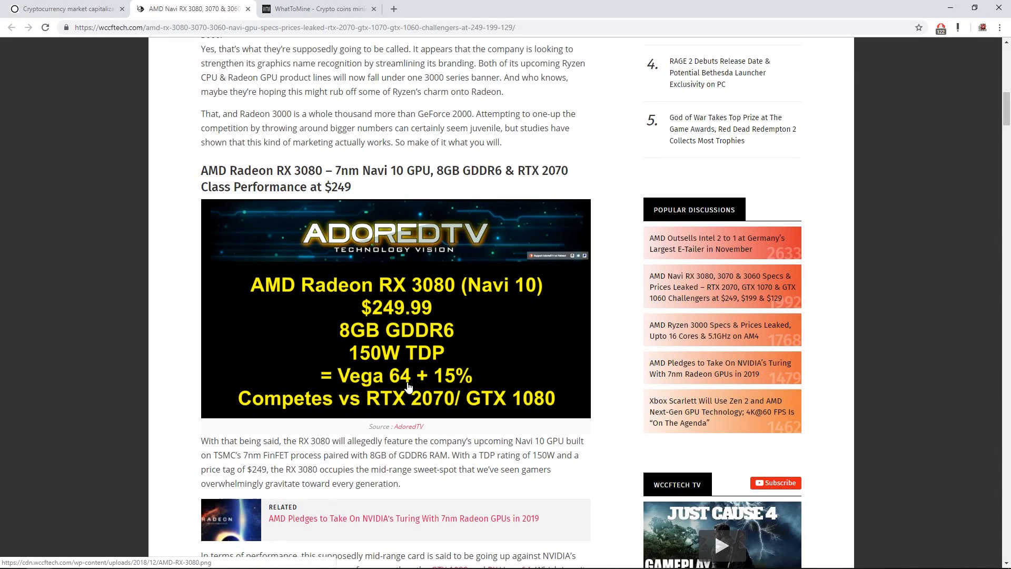
mouse_move(430, 407)
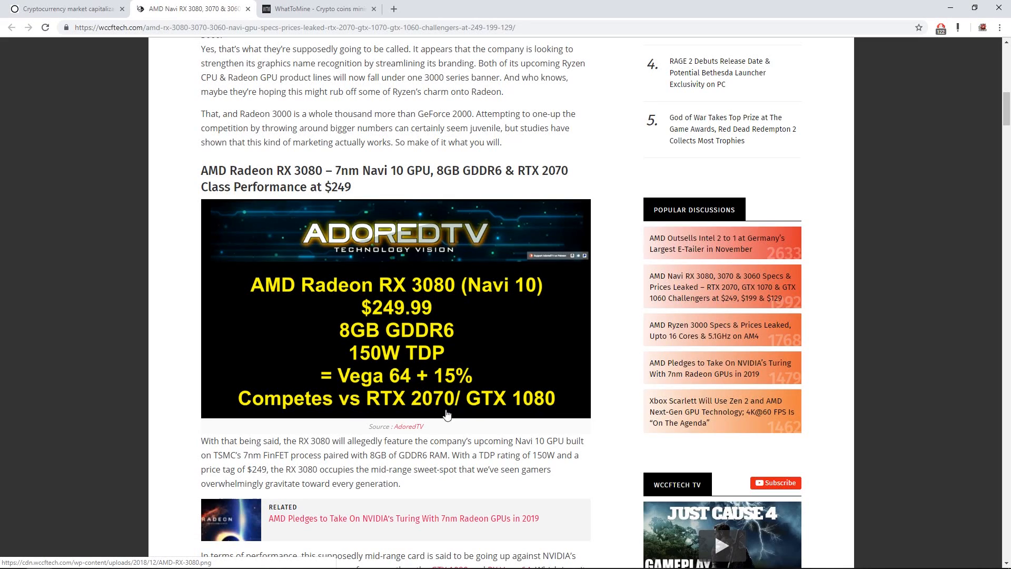
mouse_move(387, 439)
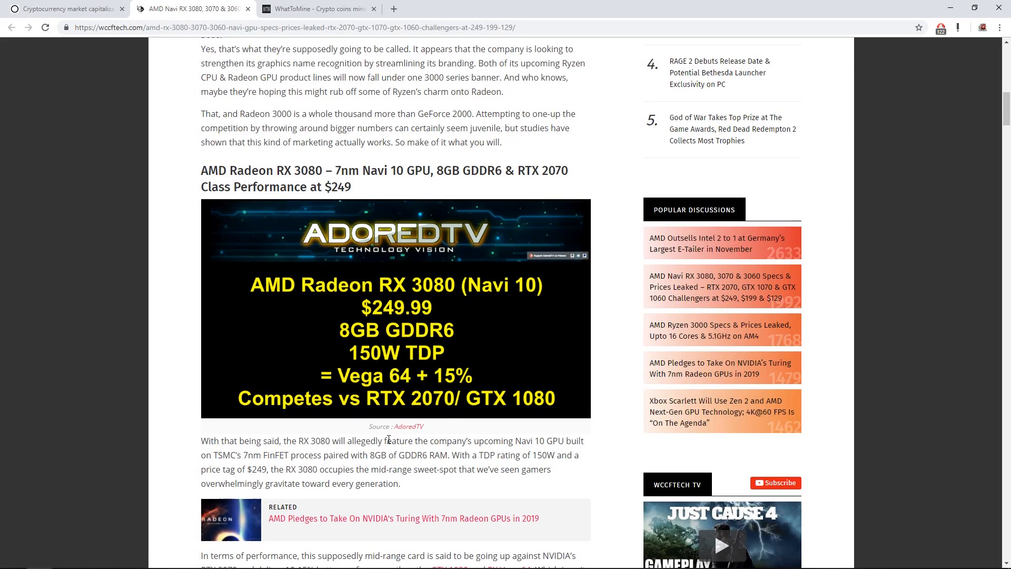
Step: Read the RX 3080 paragraph, highlighting its 150W TDP rating
double_click(374, 440)
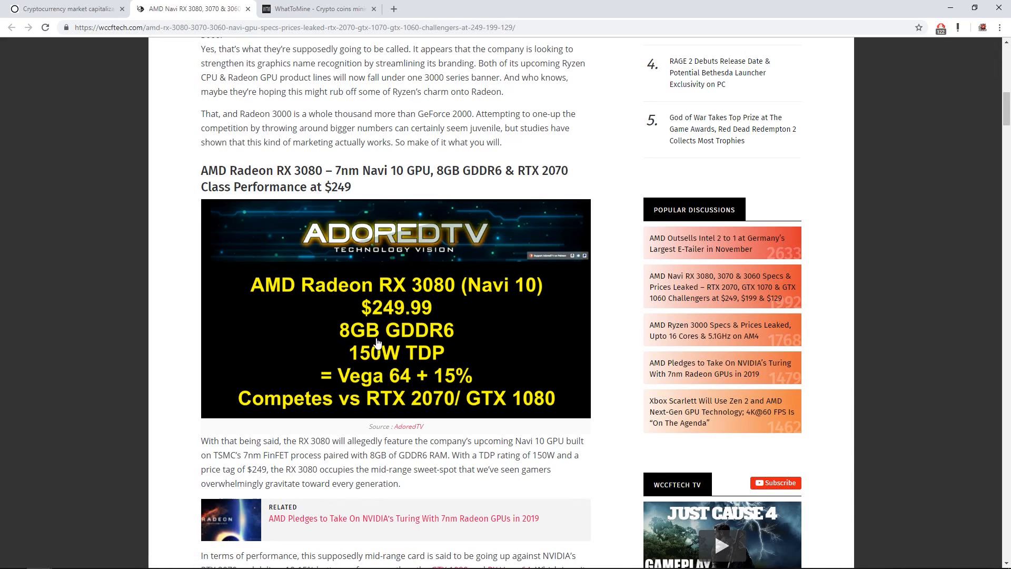
mouse_move(441, 351)
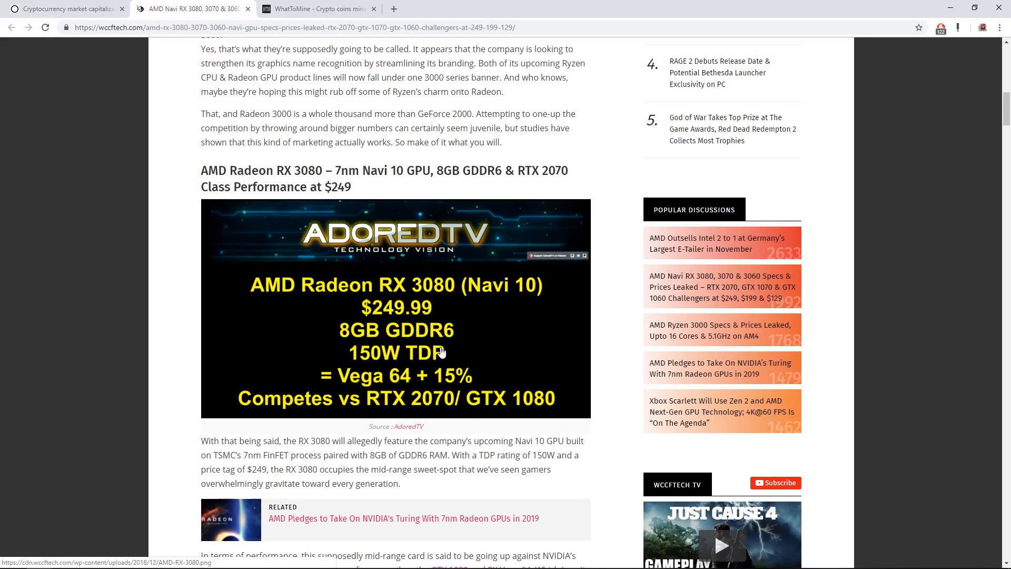
mouse_move(449, 357)
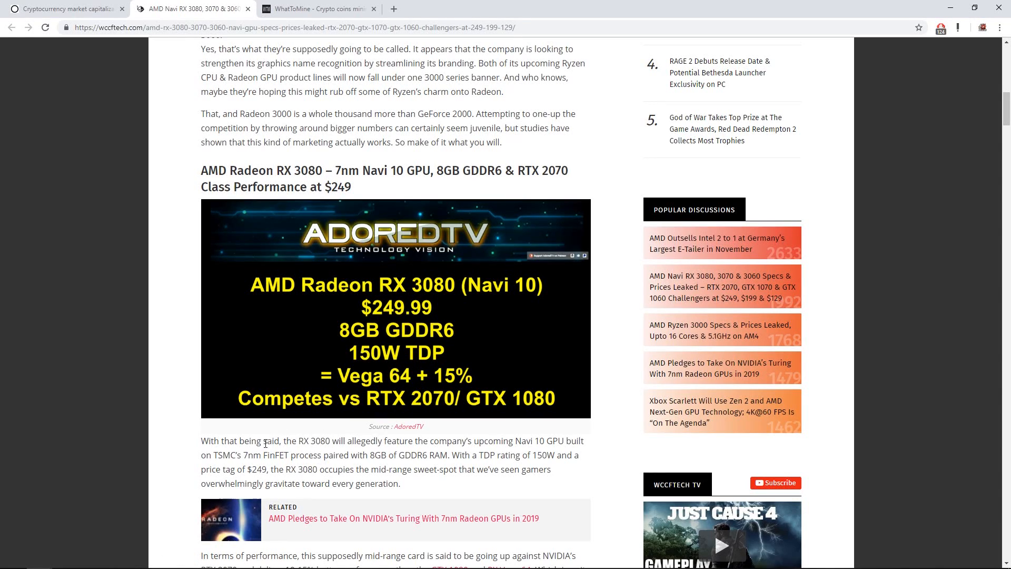
scroll("down", 3)
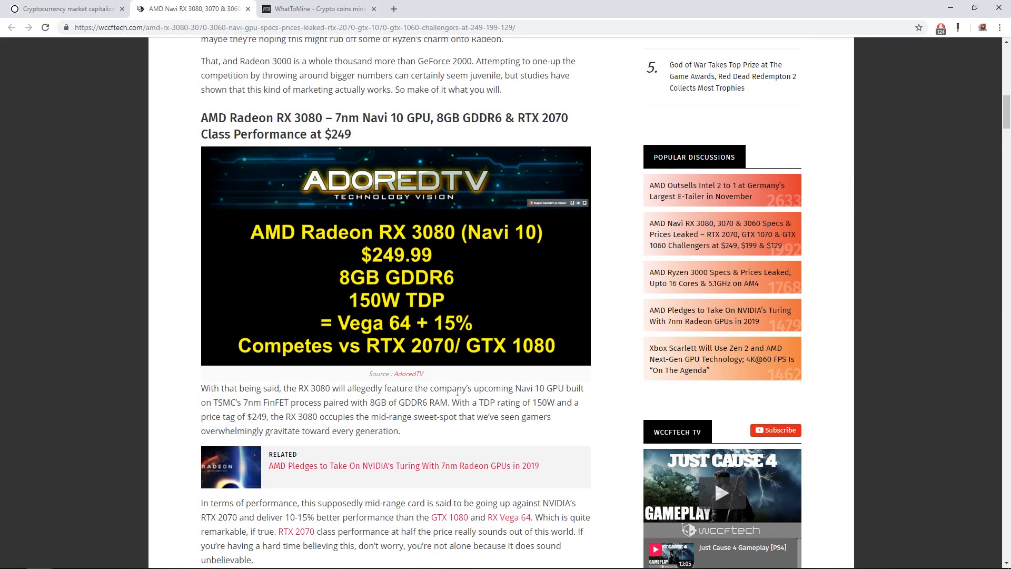
mouse_move(545, 387)
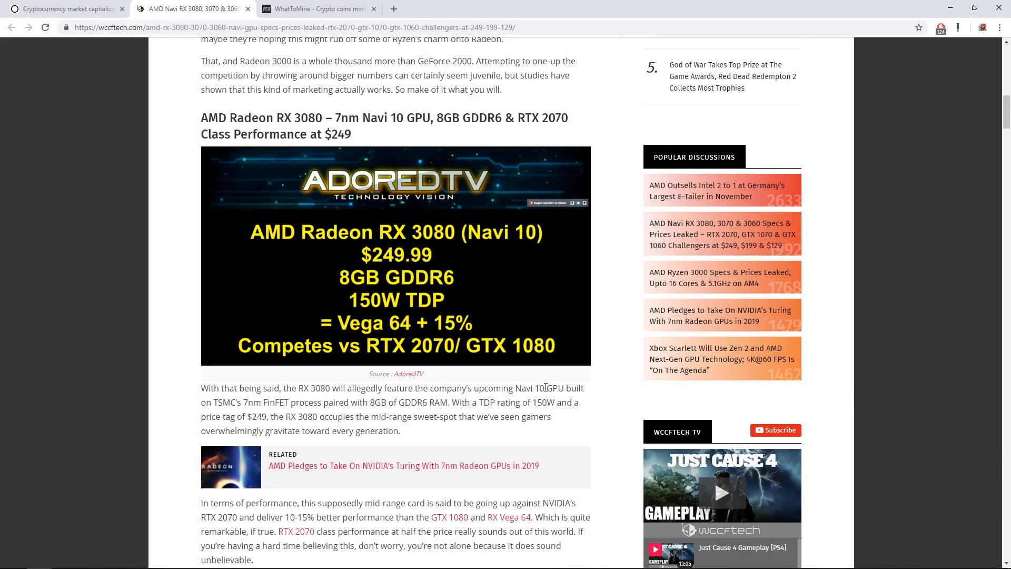
mouse_move(244, 403)
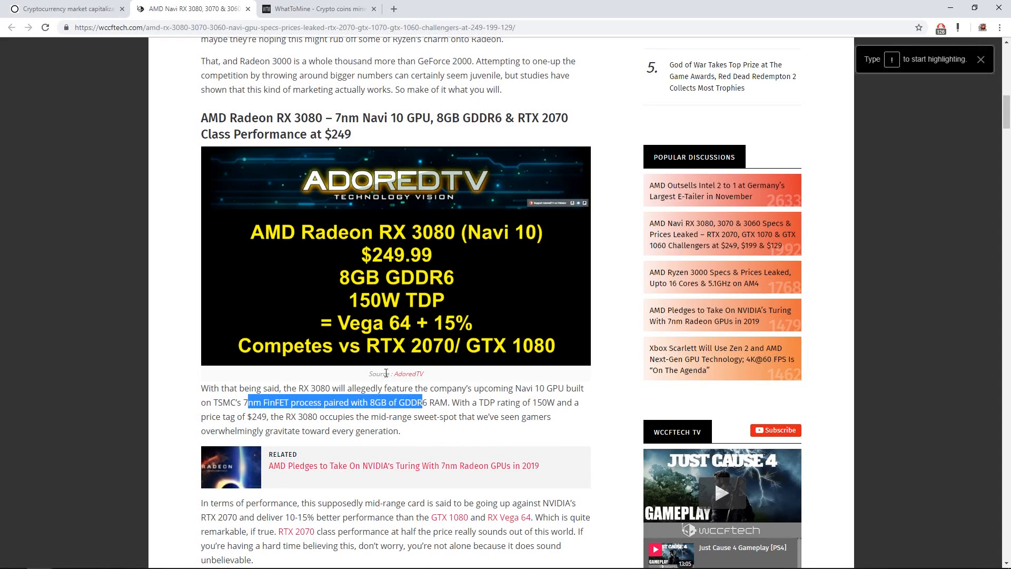
left_click_drag(461, 401, 554, 401)
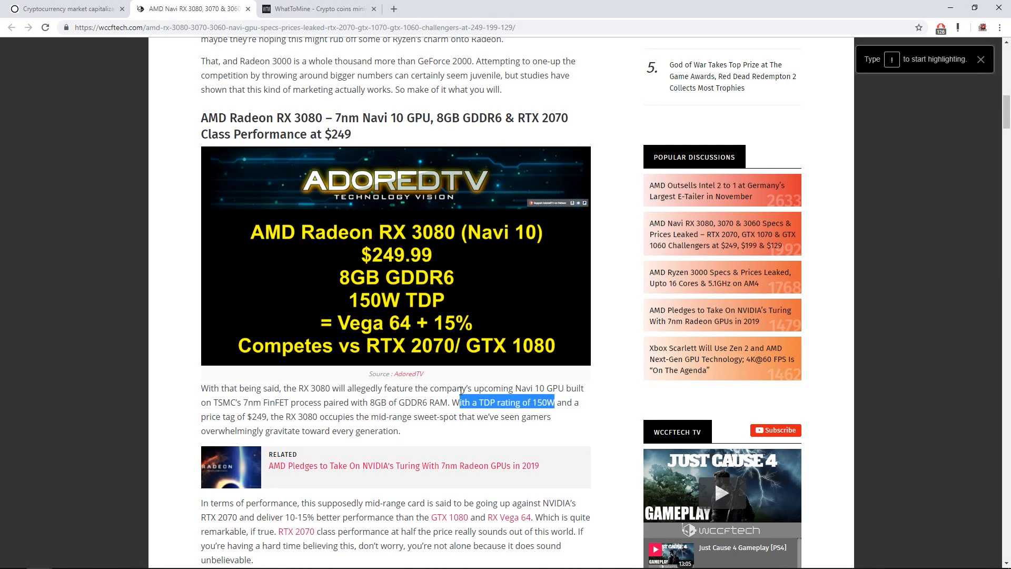
scroll("down", 3)
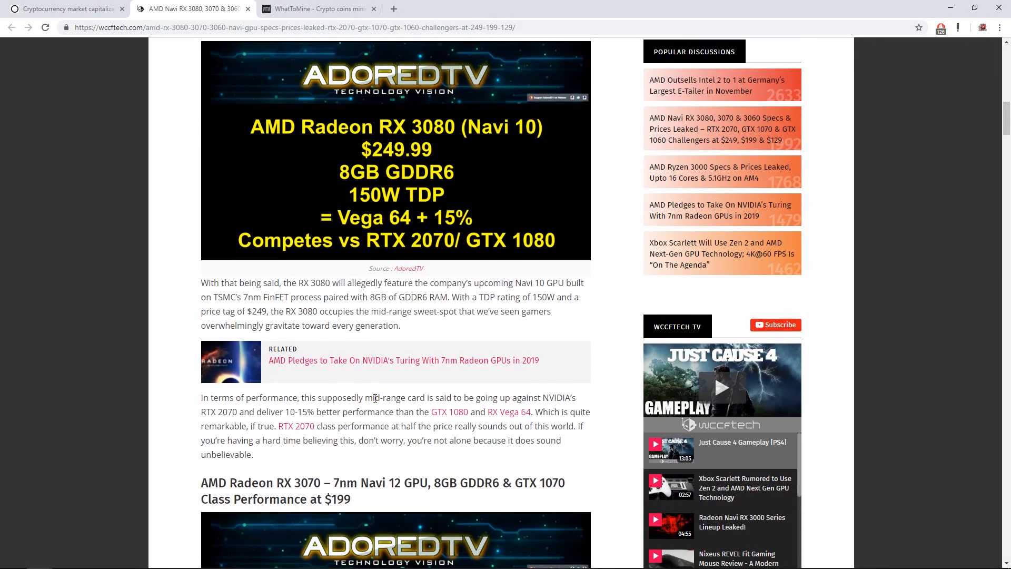
Step: Scroll to the RX 3070 section and highlight 'Navi 12' in its heading
scroll("down", 3)
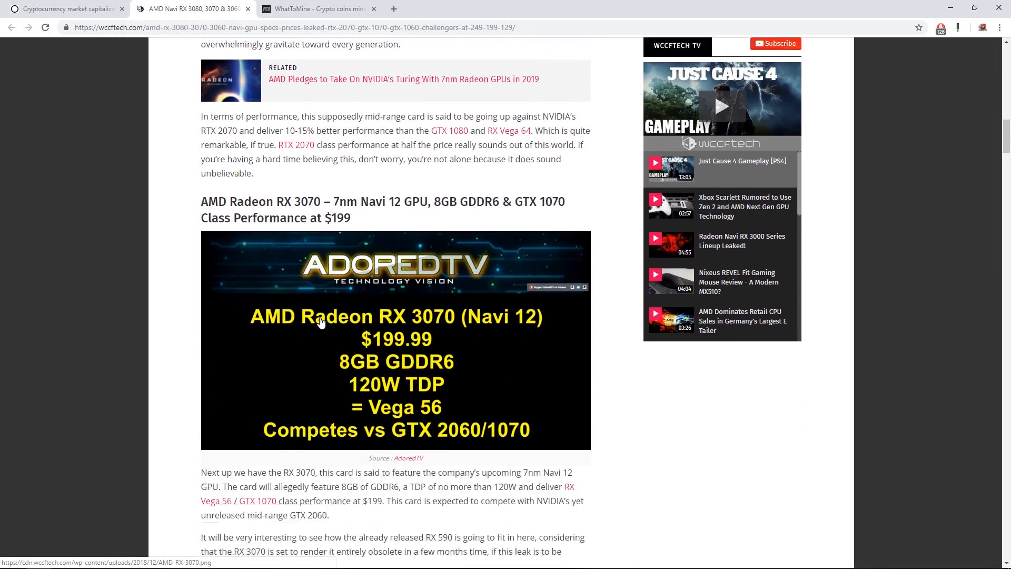
scroll("down", 3)
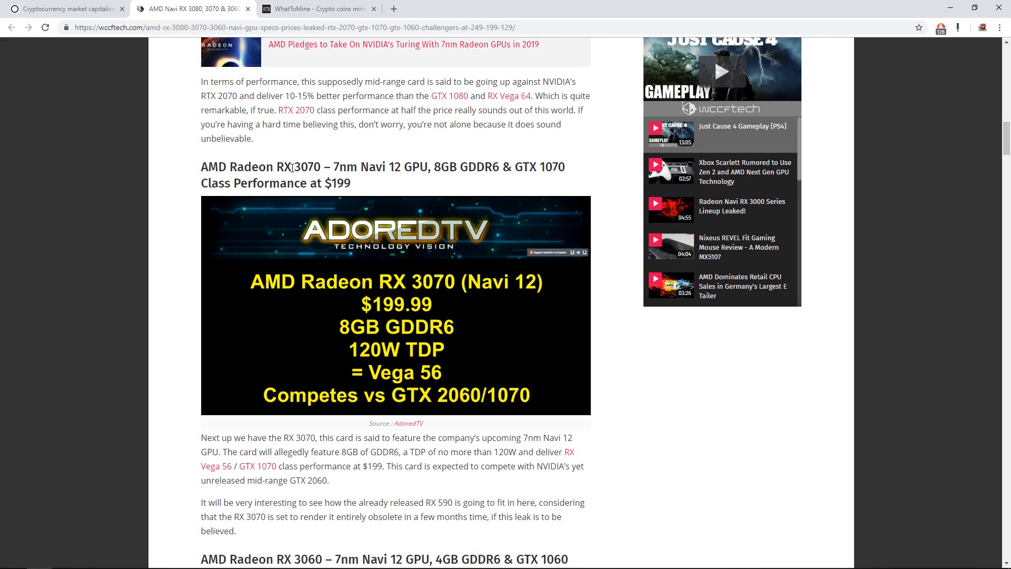
left_click_drag(338, 166, 398, 166)
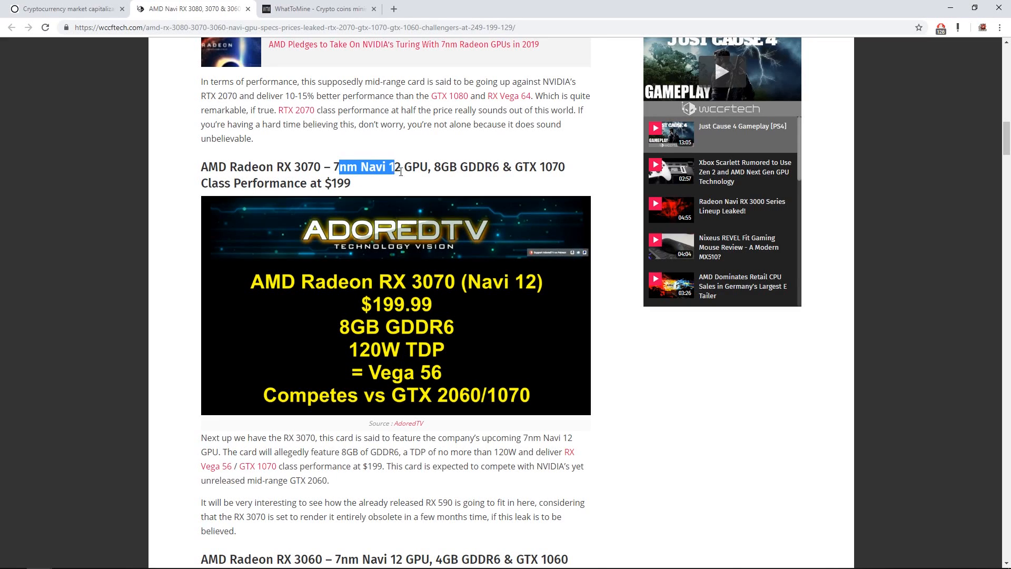
left_click_drag(341, 166, 442, 166)
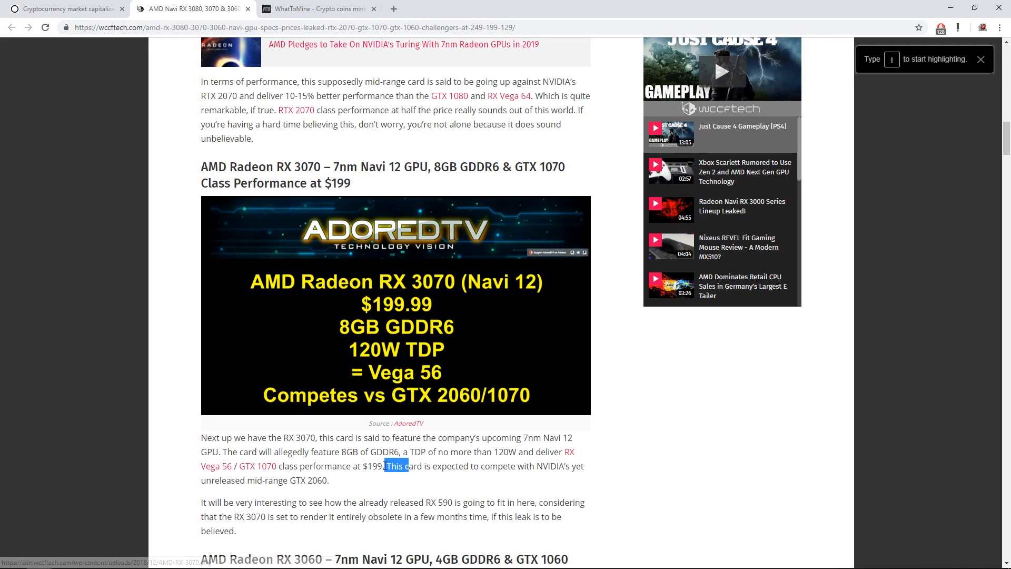
scroll("down", 3)
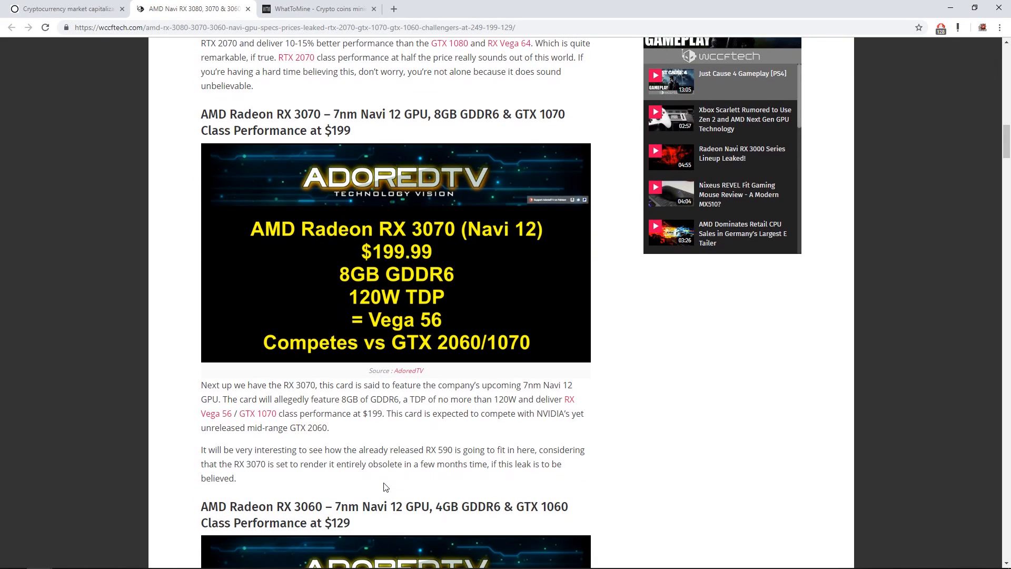
mouse_move(348, 379)
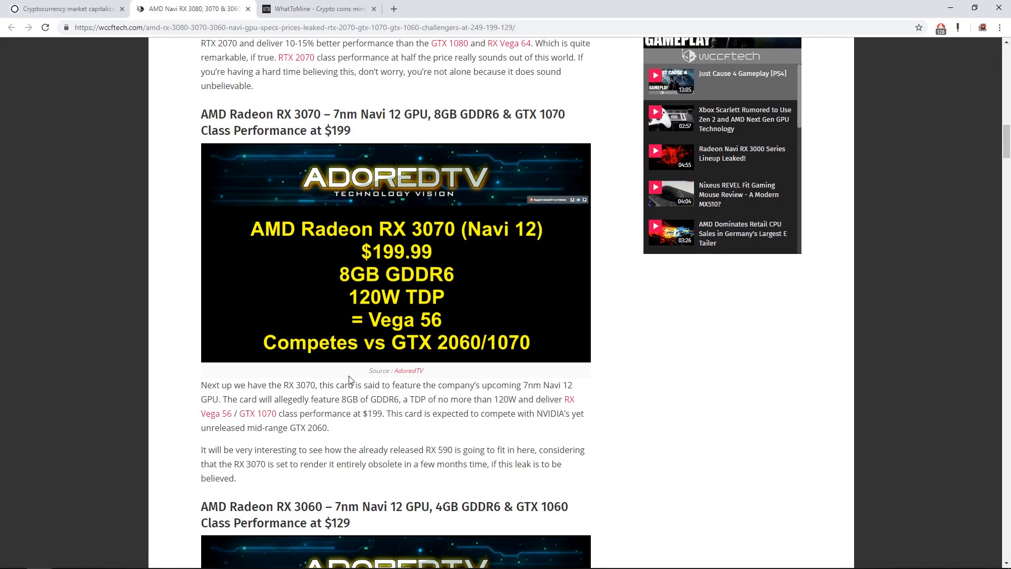
scroll("down", 3)
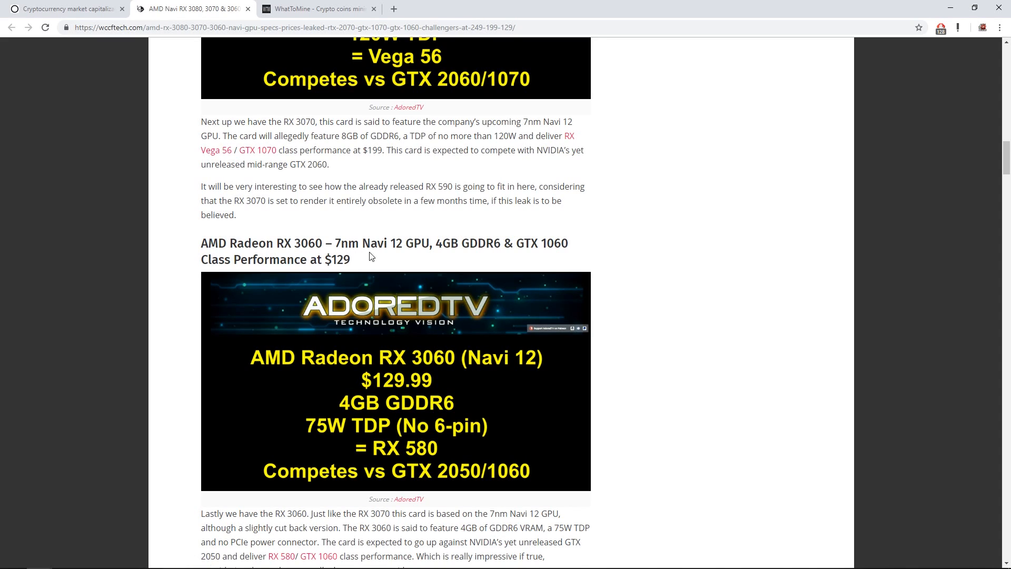
mouse_move(431, 440)
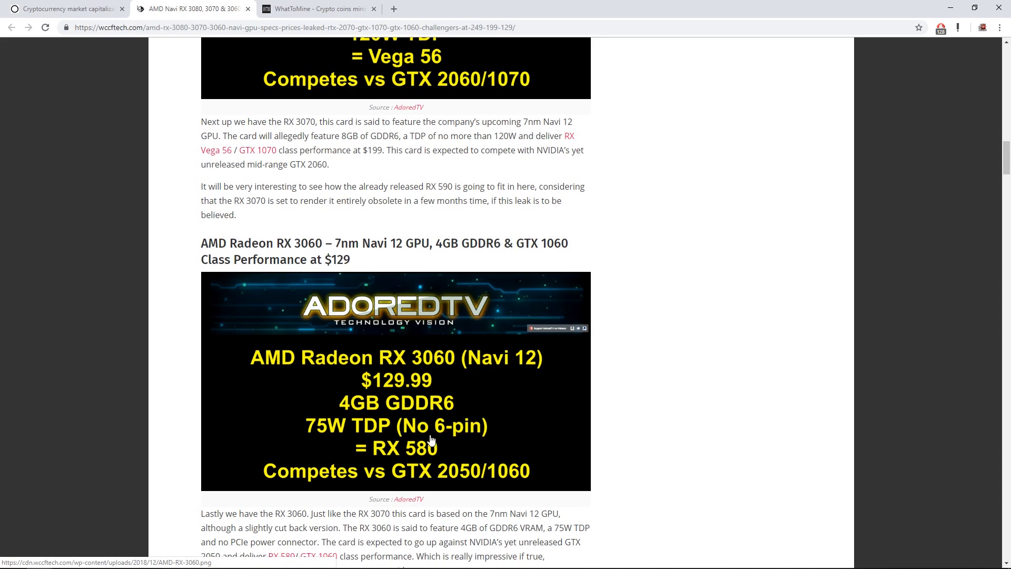
mouse_move(415, 422)
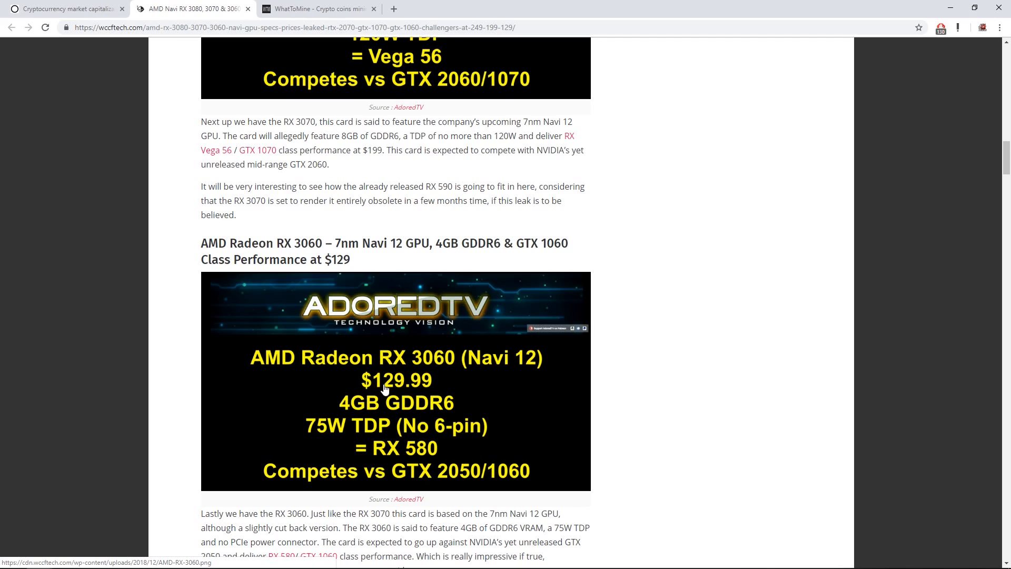
mouse_move(407, 414)
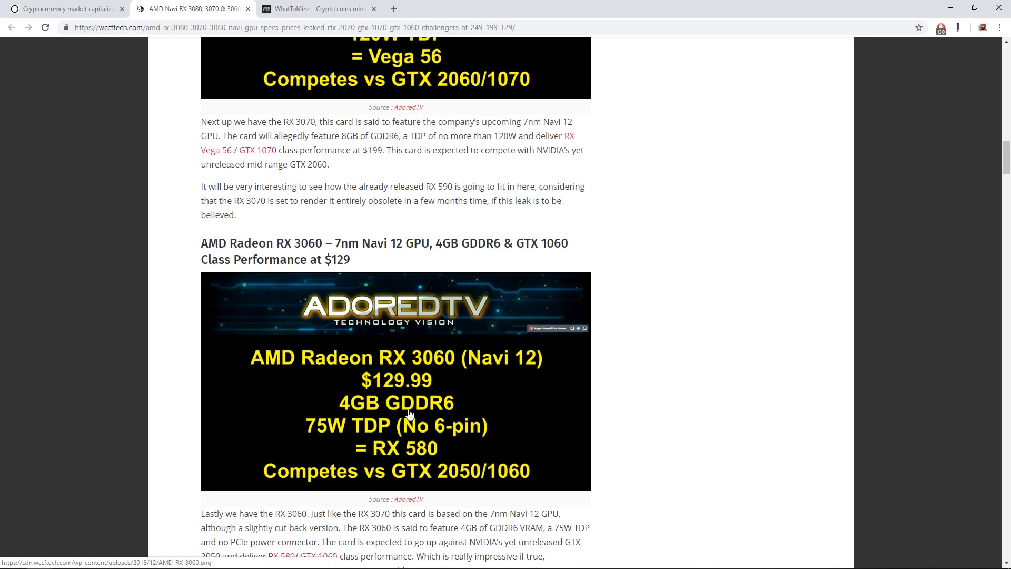
Step: Scroll past the RX 3060 paragraph to the spec summary table
scroll("down", 3)
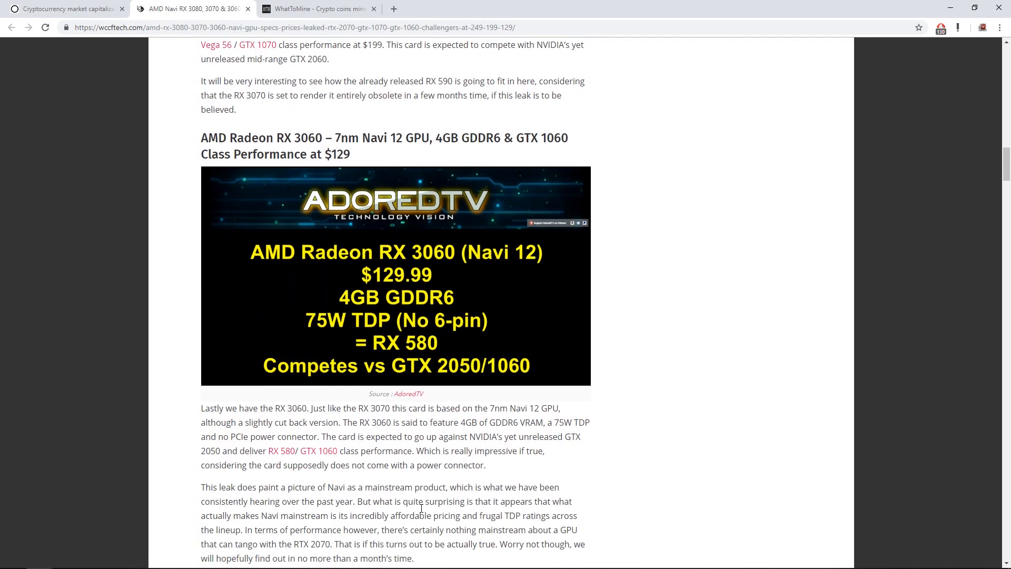
scroll("down", 3)
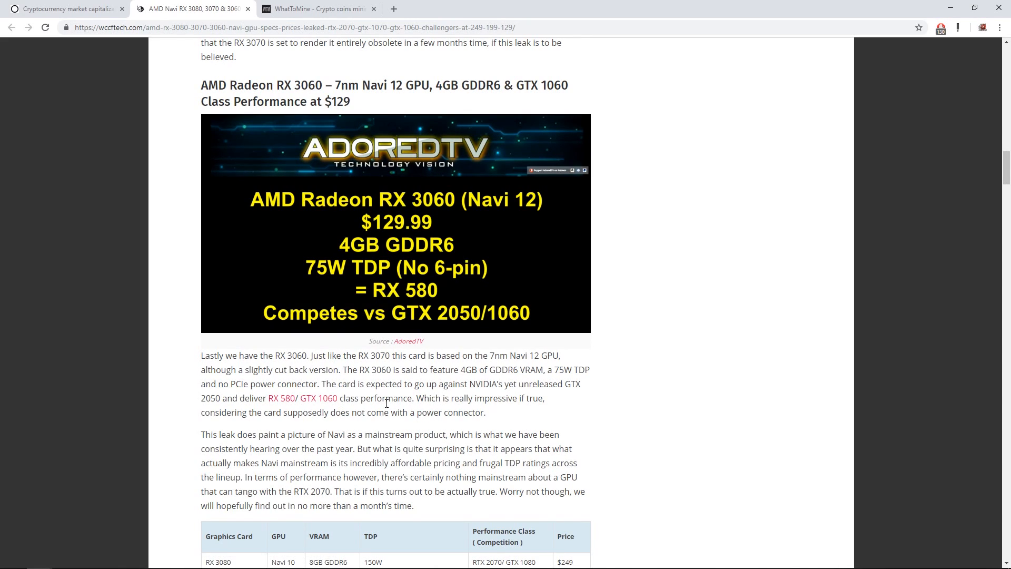
mouse_move(381, 346)
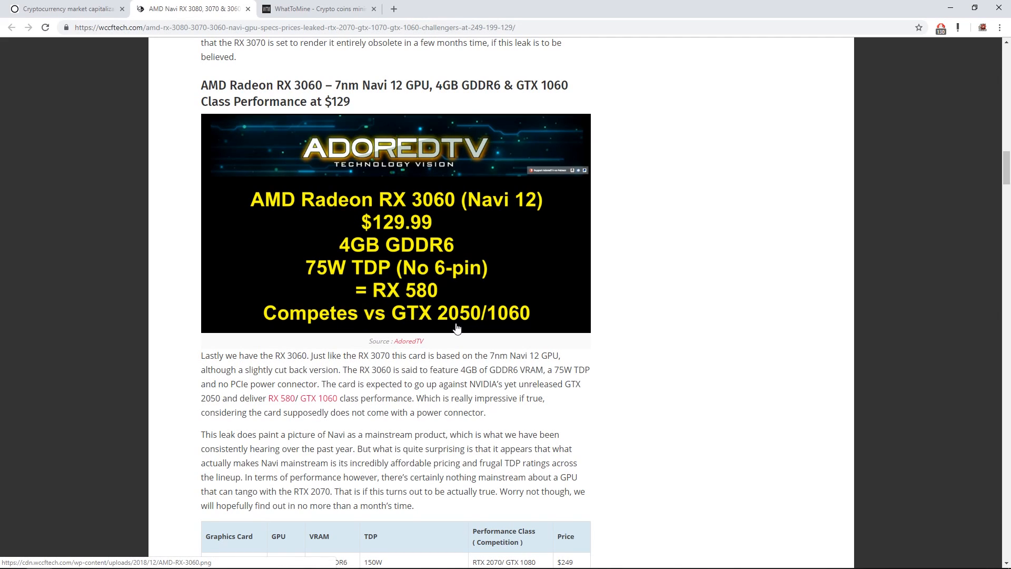
mouse_move(391, 299)
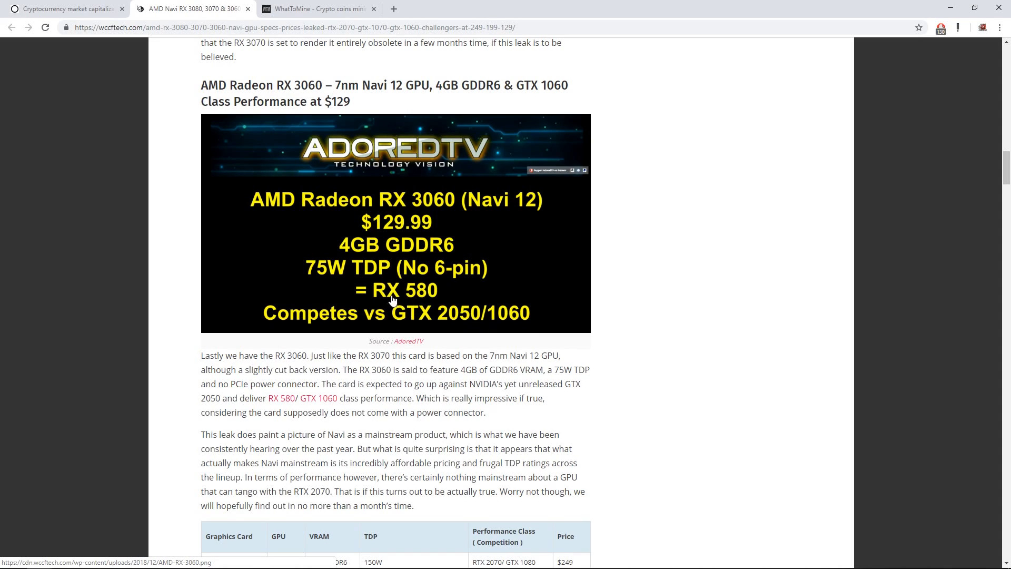
mouse_move(396, 373)
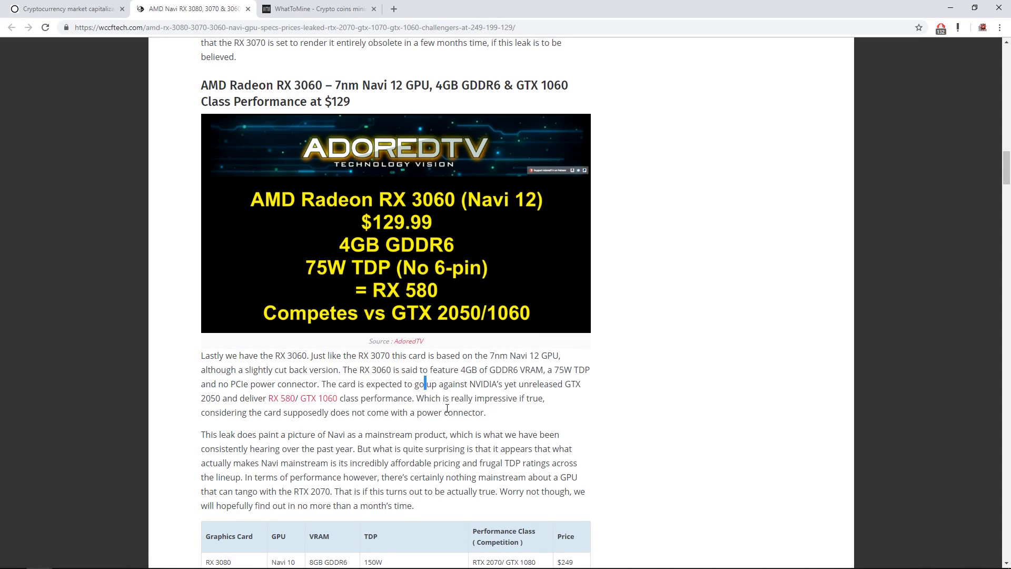
scroll("down", 3)
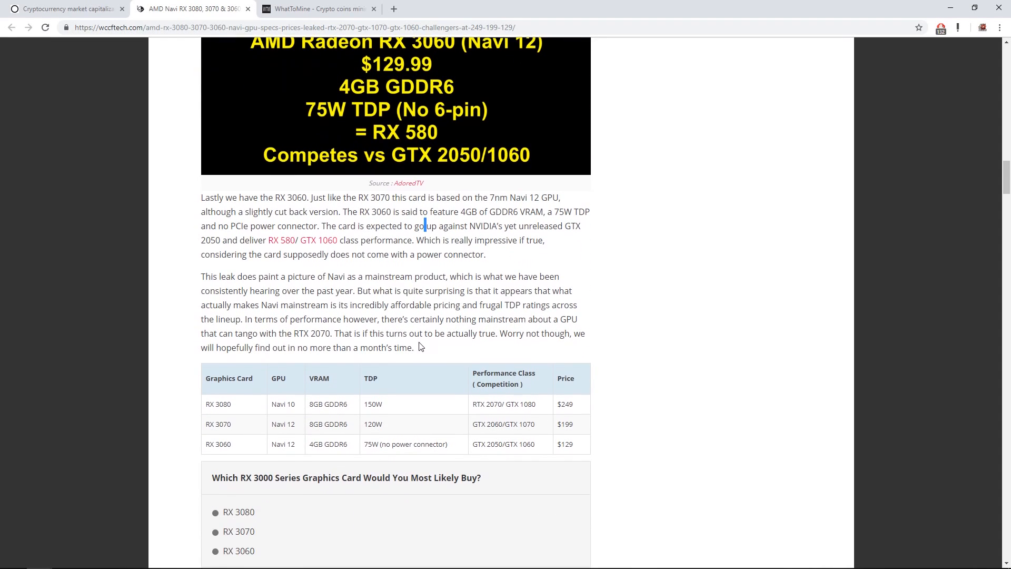
Step: Scroll to the reader poll, highlight RX 3080 in the table, then deselect
scroll("down", 3)
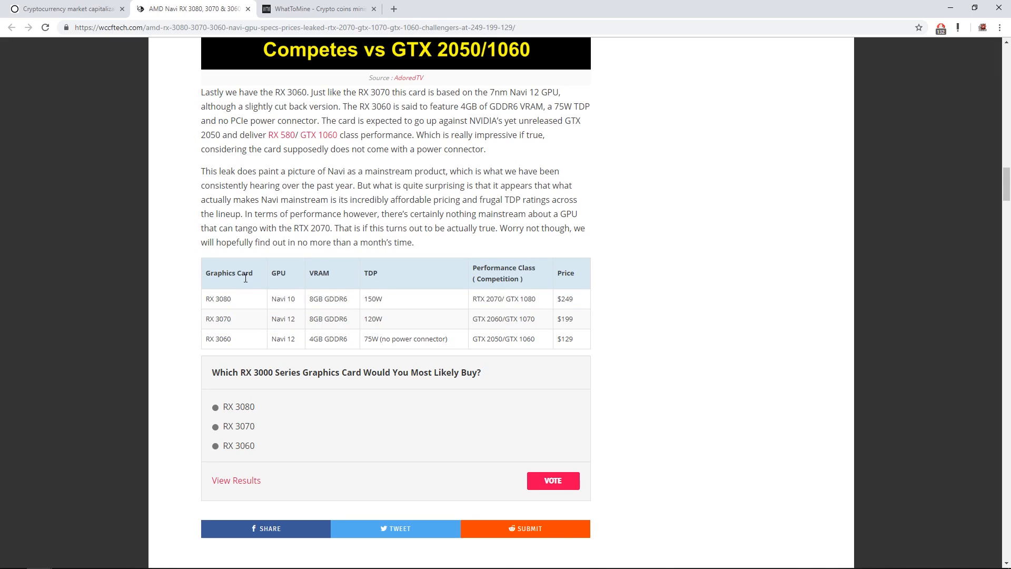
mouse_move(651, 296)
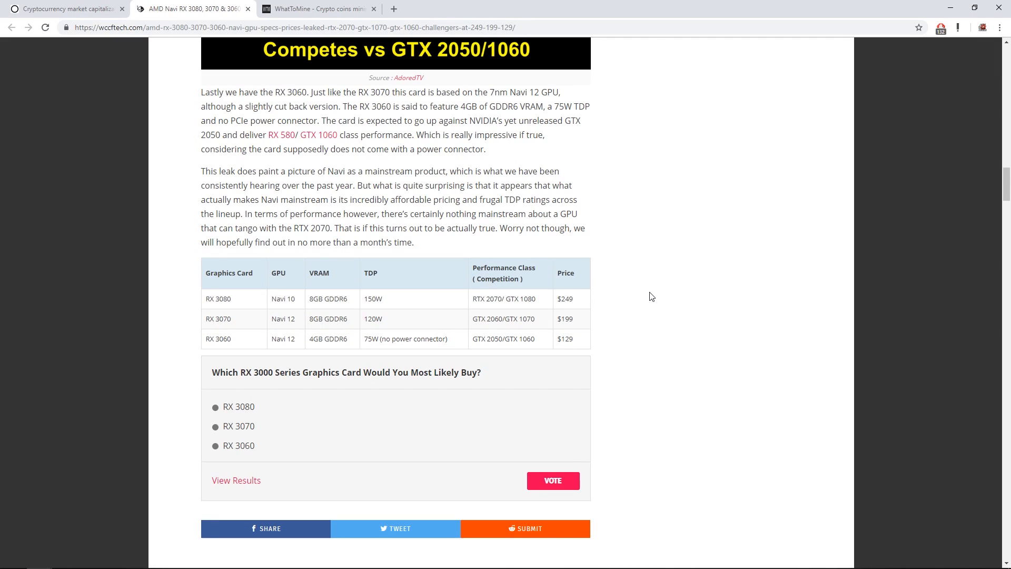
mouse_move(648, 308)
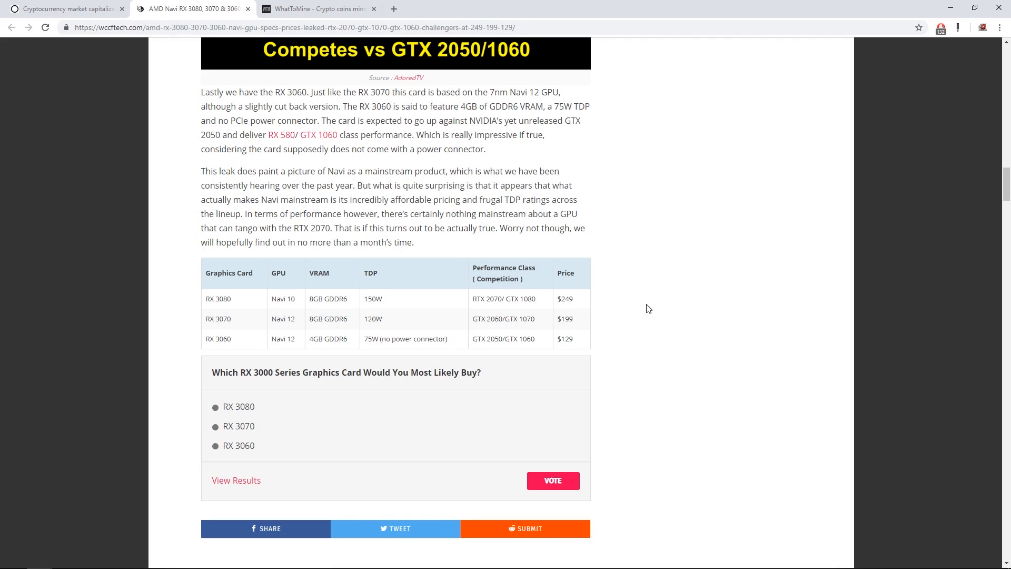
mouse_move(748, 290)
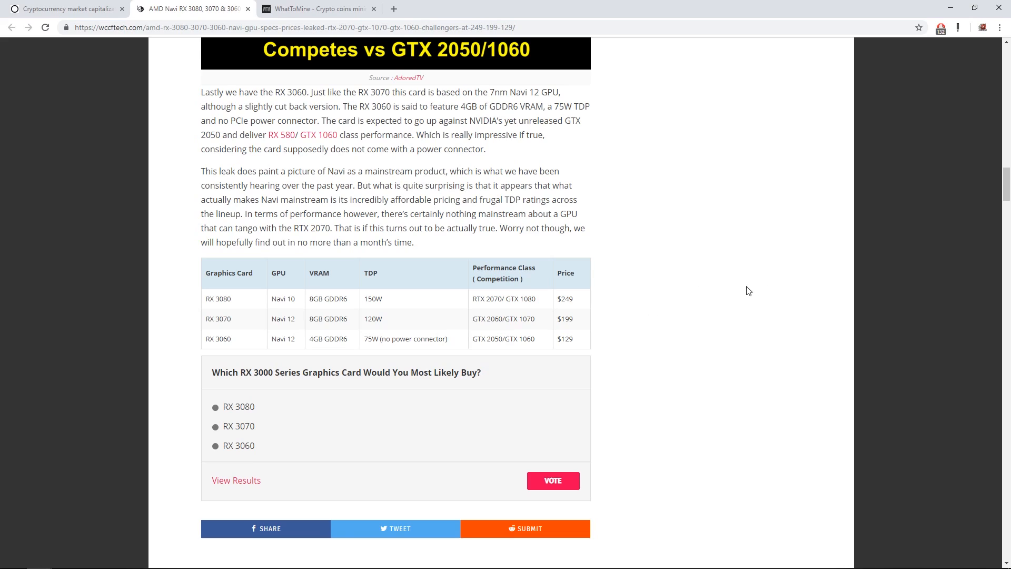
mouse_move(655, 304)
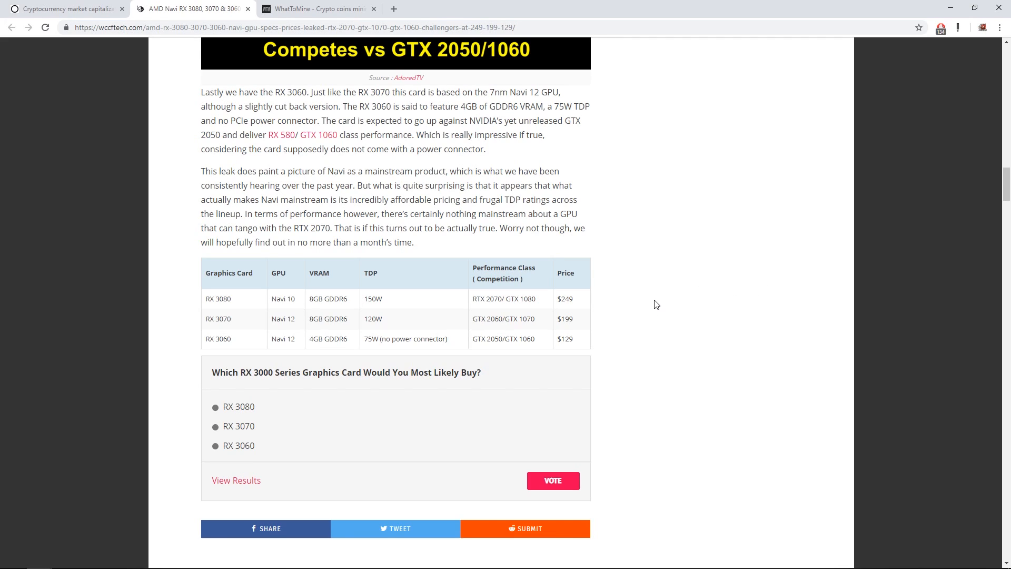
mouse_move(654, 309)
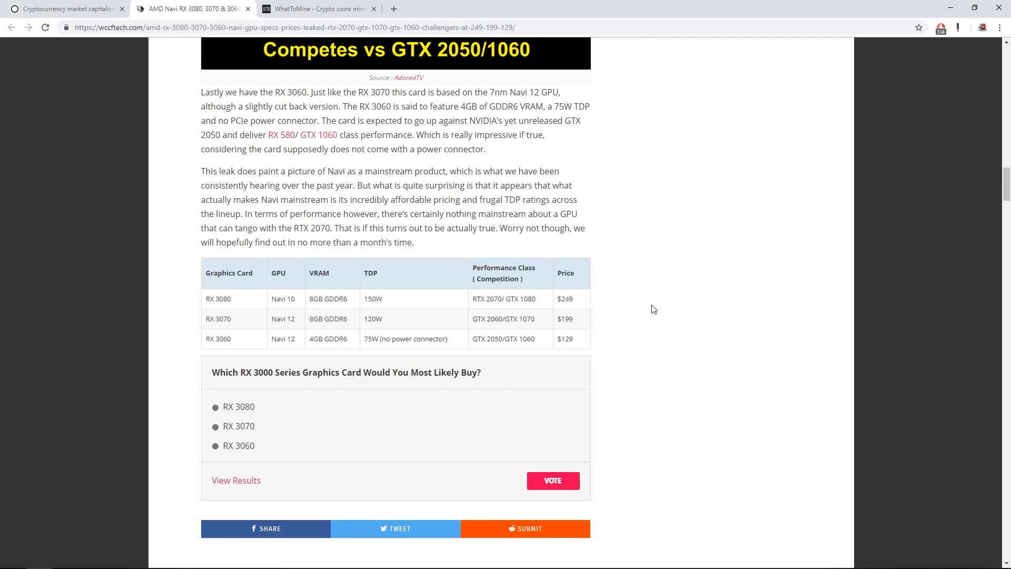
mouse_move(673, 351)
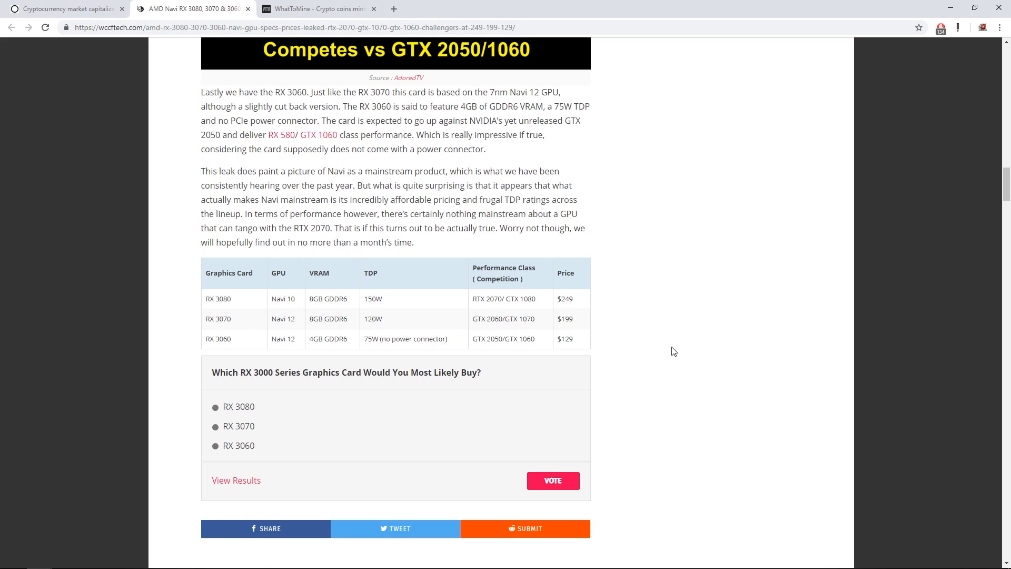
mouse_move(335, 267)
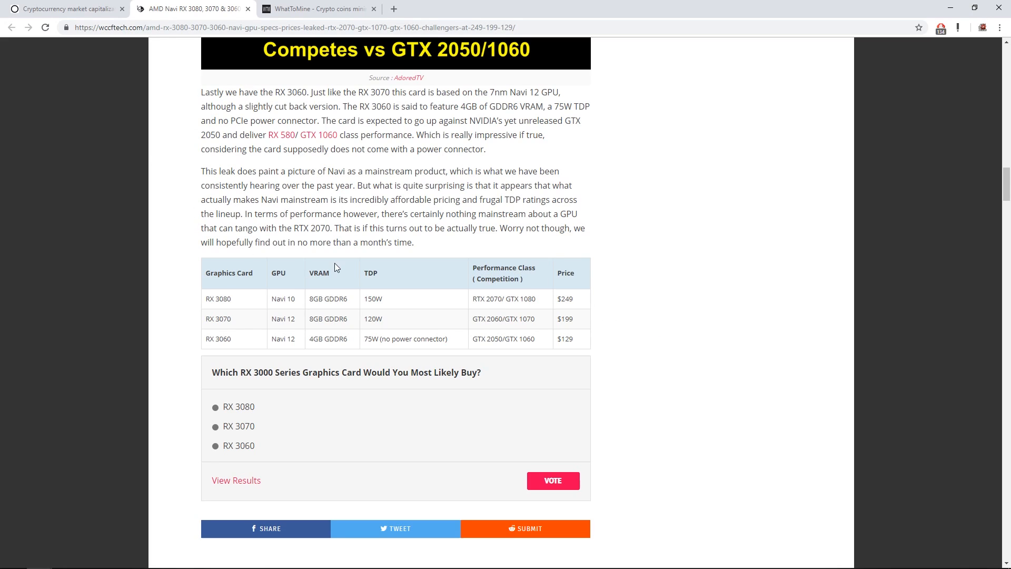
mouse_move(308, 274)
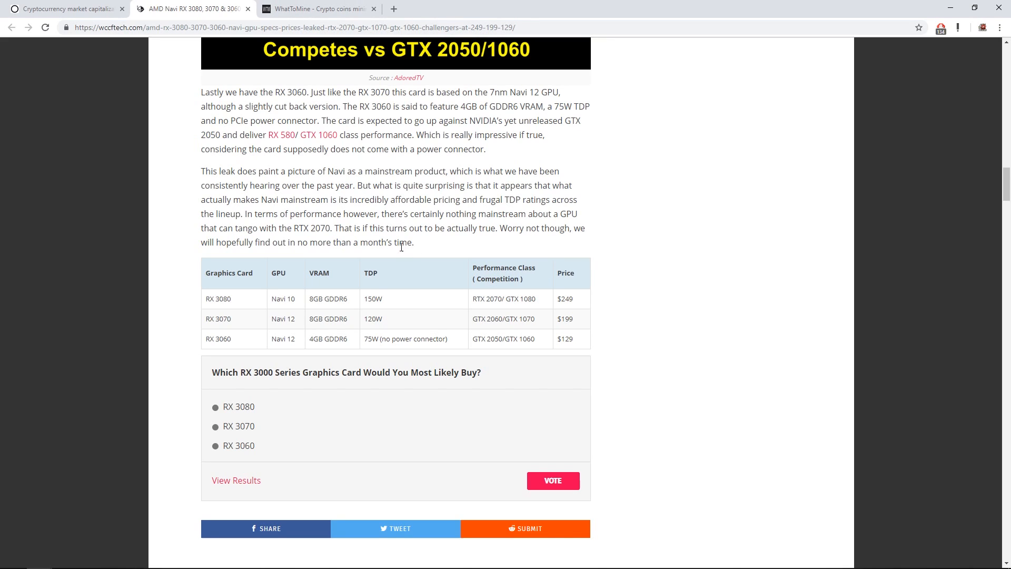
double_click(218, 298)
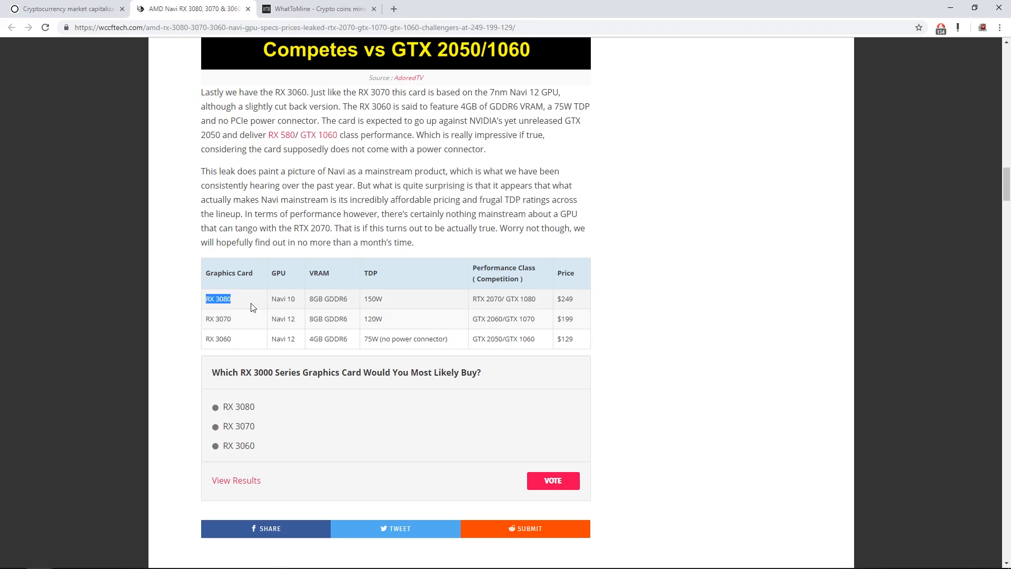
left_click(622, 359)
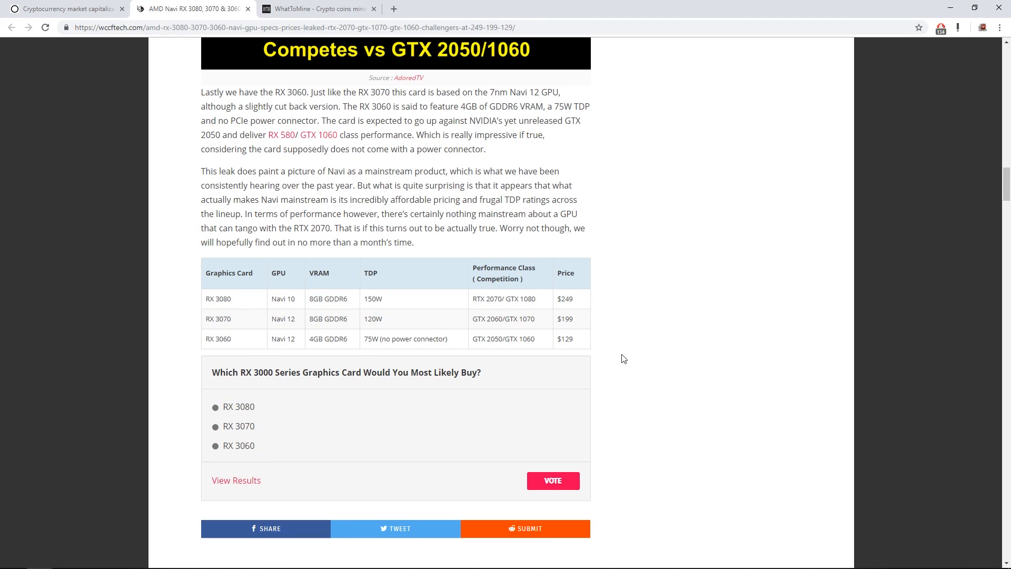
mouse_move(635, 367)
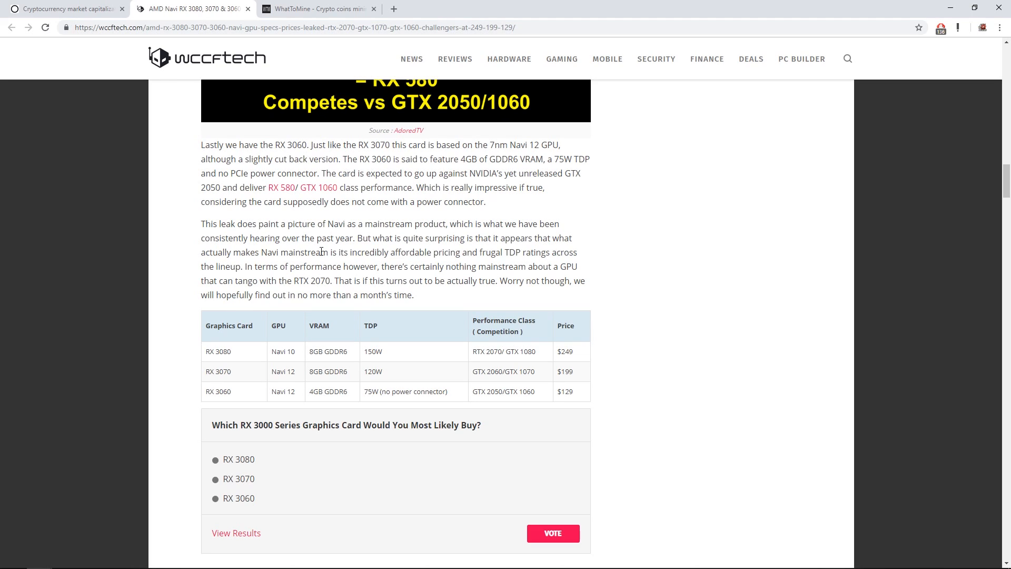
mouse_move(396, 306)
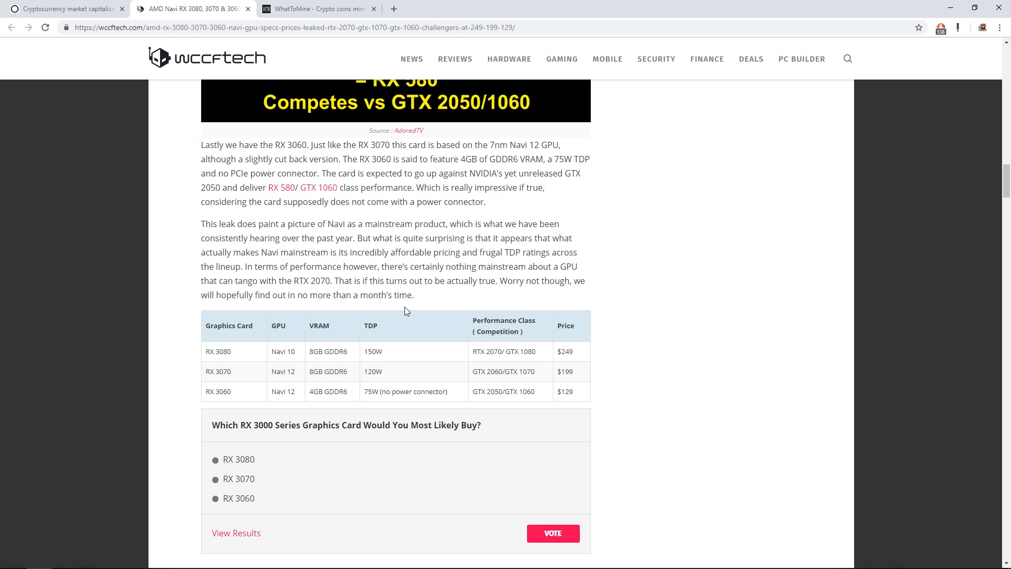
mouse_move(532, 299)
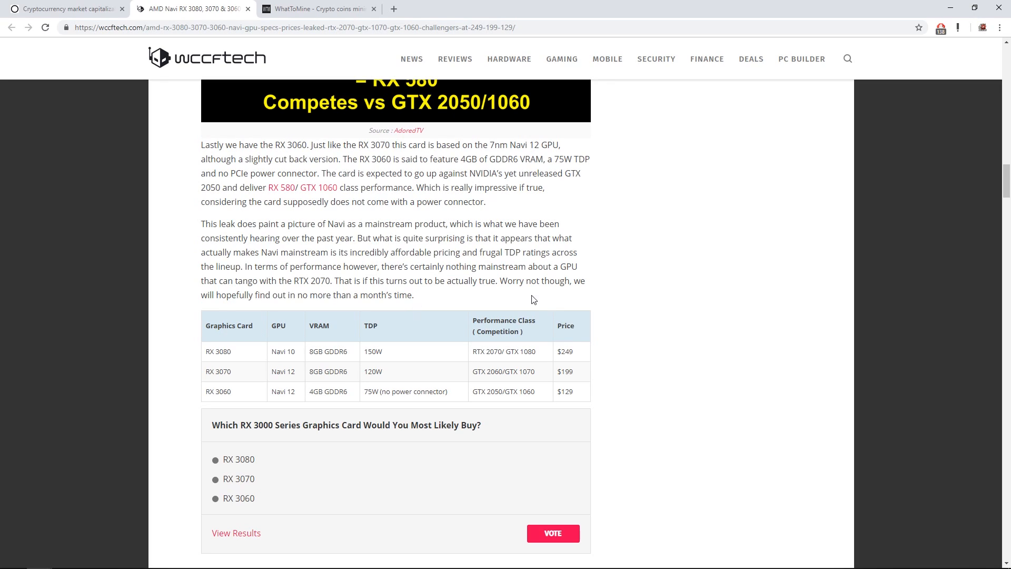
mouse_move(568, 298)
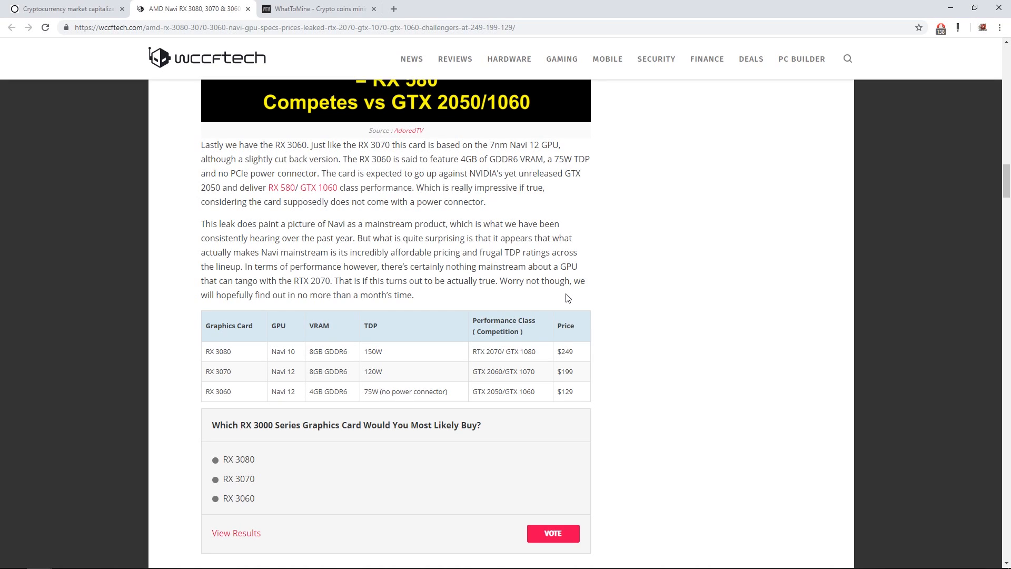
mouse_move(562, 295)
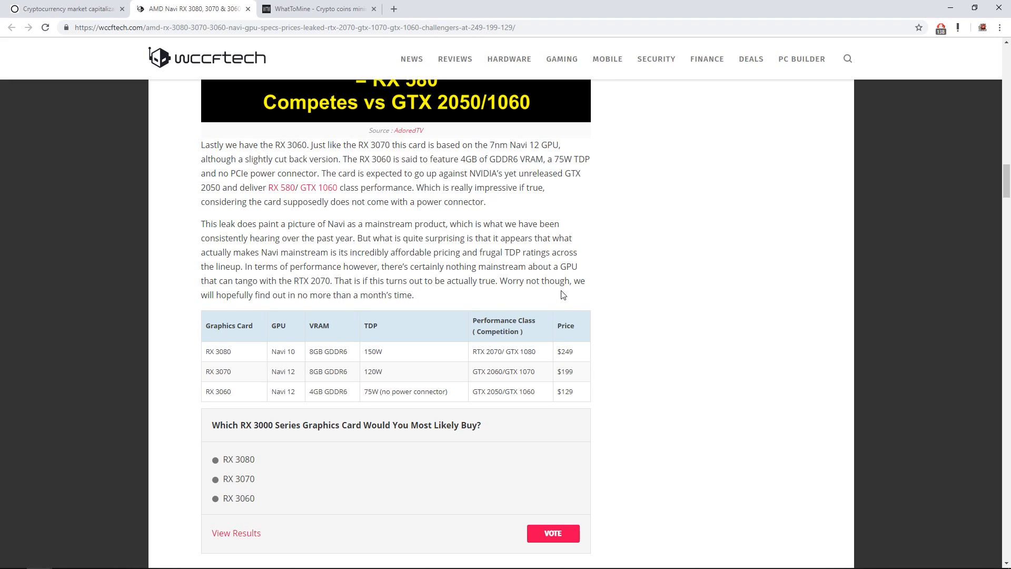
mouse_move(549, 308)
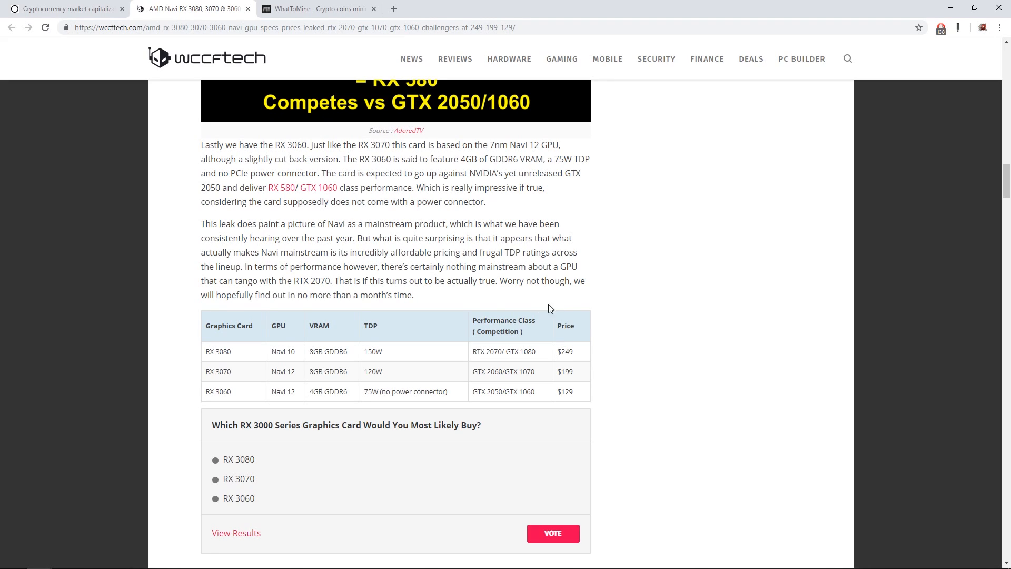
mouse_move(593, 300)
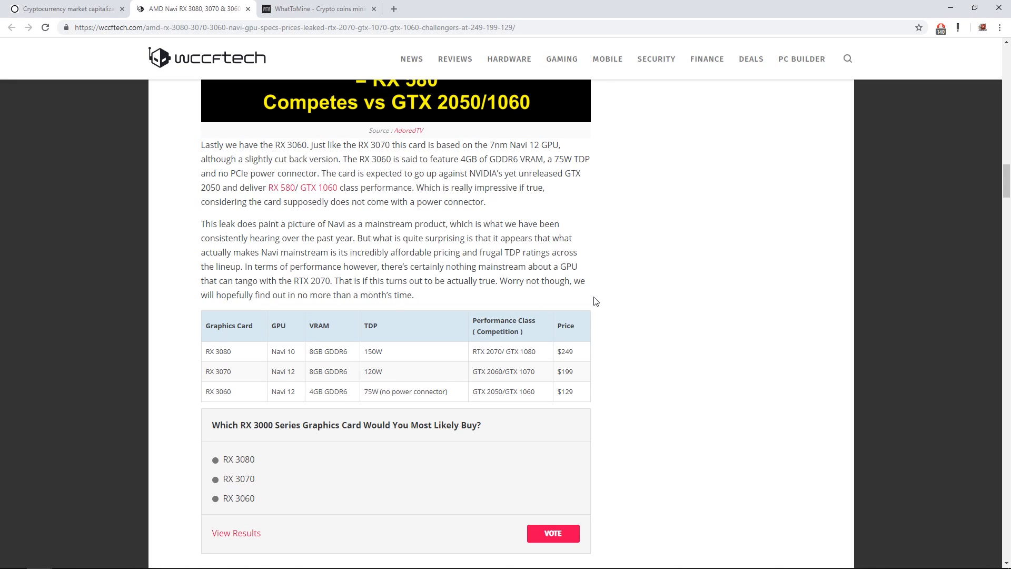
mouse_move(631, 327)
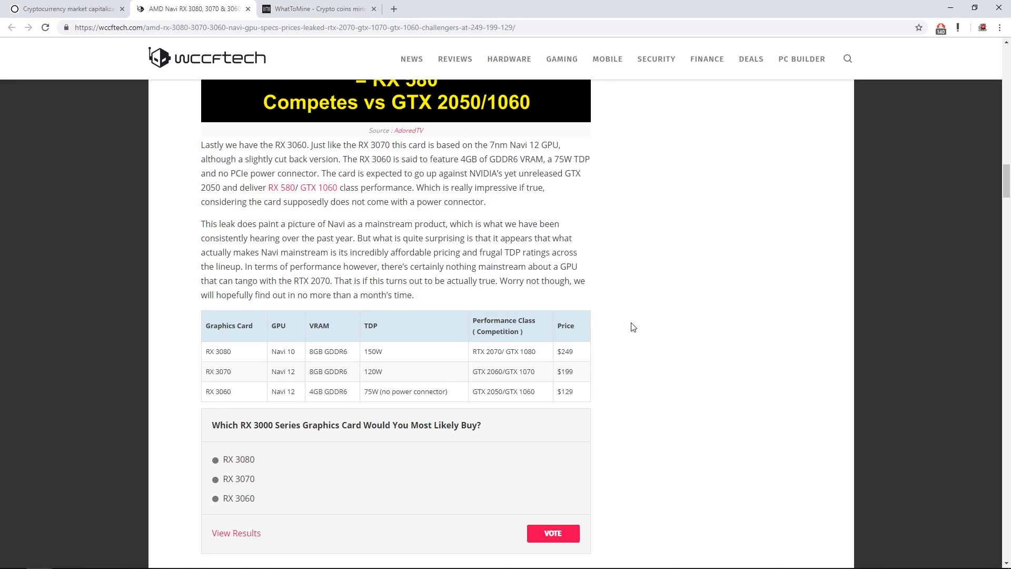
mouse_move(633, 350)
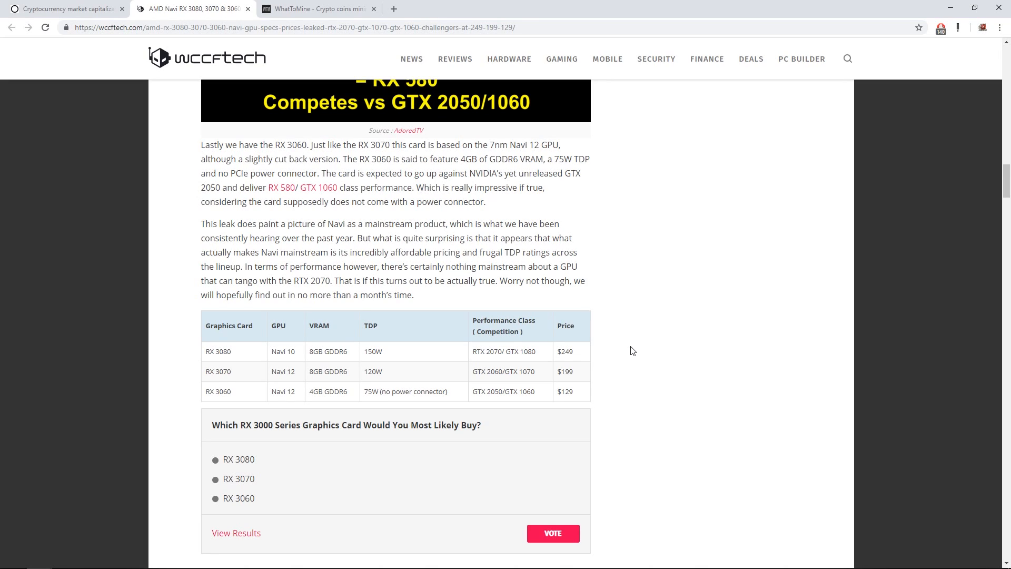